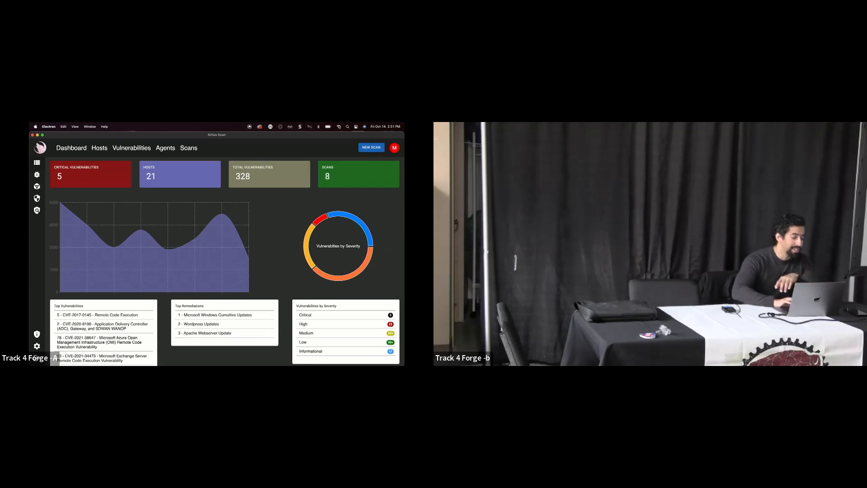
pyautogui.moveTo(86, 225)
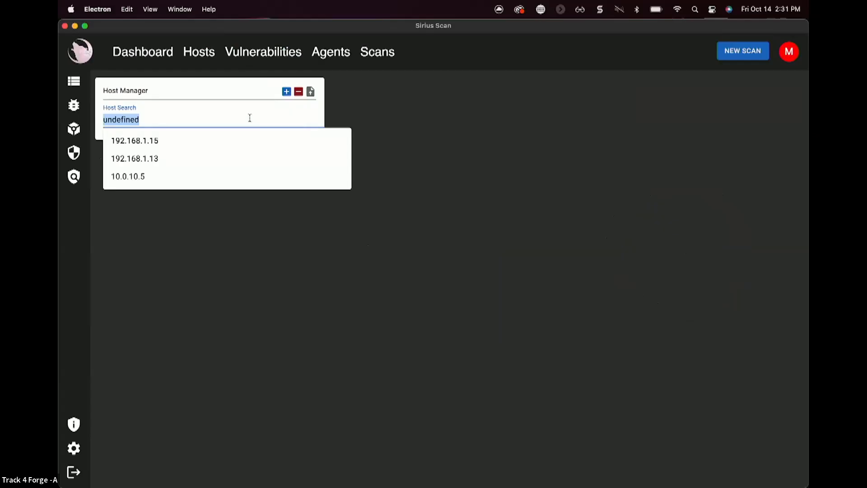
# Step: Load host 192.168.1.15 in Host Manager, then open the New Host Details form
pyautogui.click(134, 141)
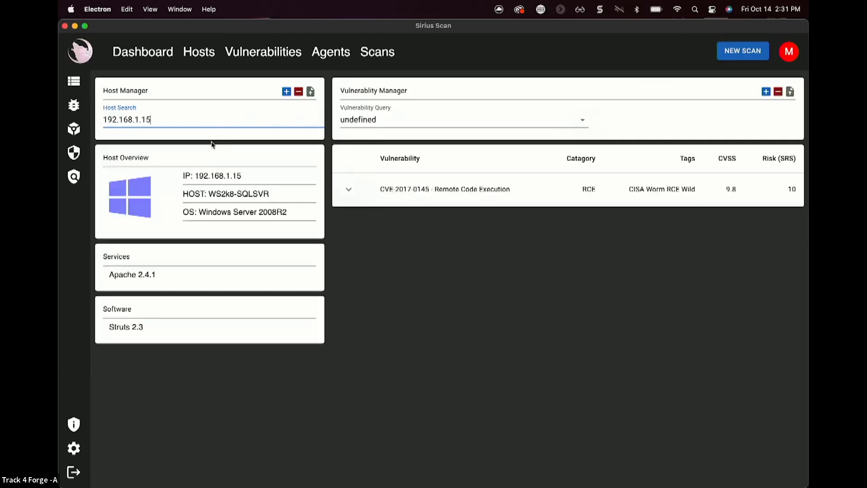
pyautogui.click(349, 189)
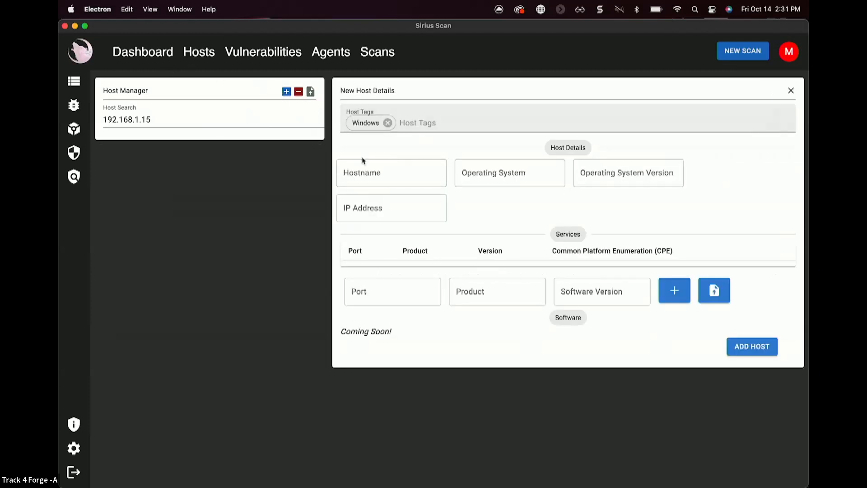
pyautogui.click(392, 292)
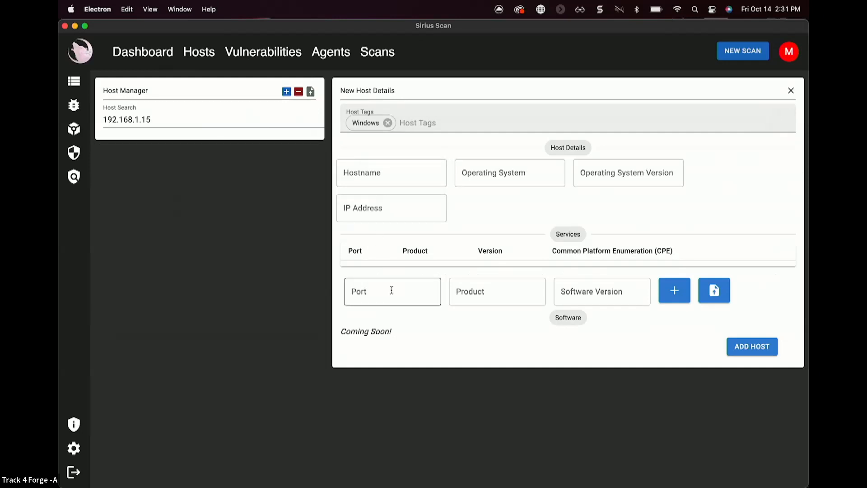
pyautogui.click(391, 292)
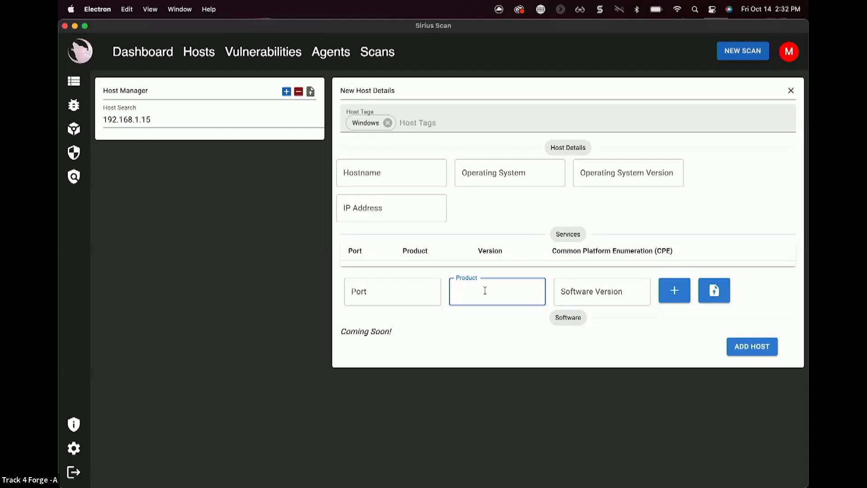
pyautogui.click(331, 51)
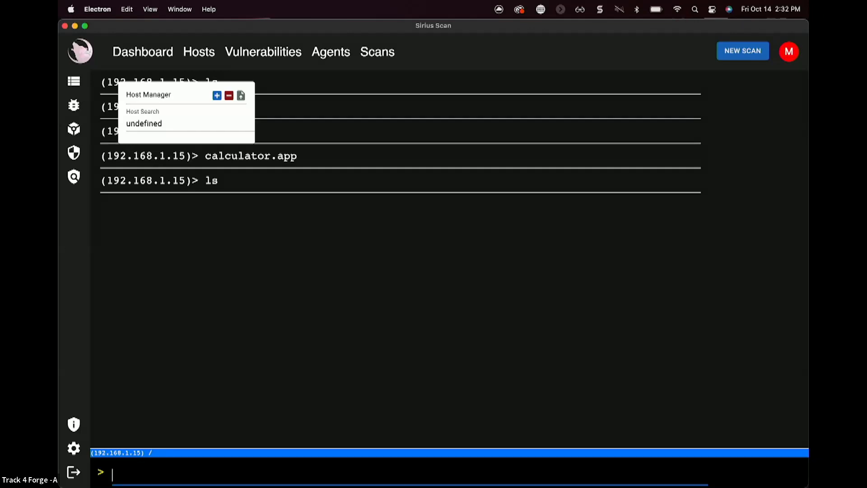
# Step: Exit the 192.168.1.15 terminal session via the Hosts sidebar icon
pyautogui.click(199, 51)
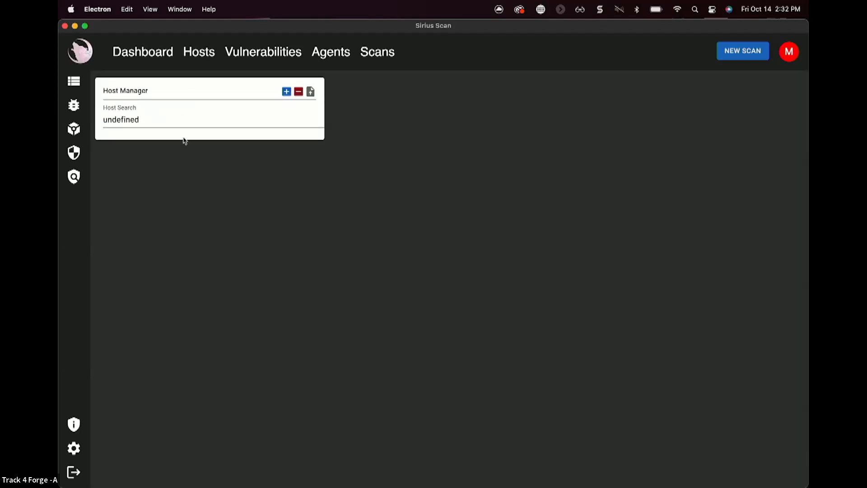
# Step: Search 192.168.1.15 to show its Apache service, Struts software and critical CVE
pyautogui.write('192.168.1.15')
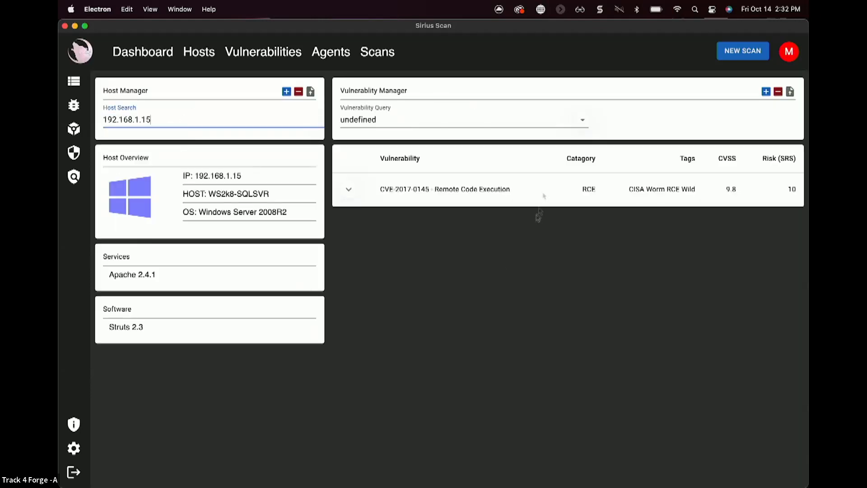
pyautogui.moveTo(534, 219)
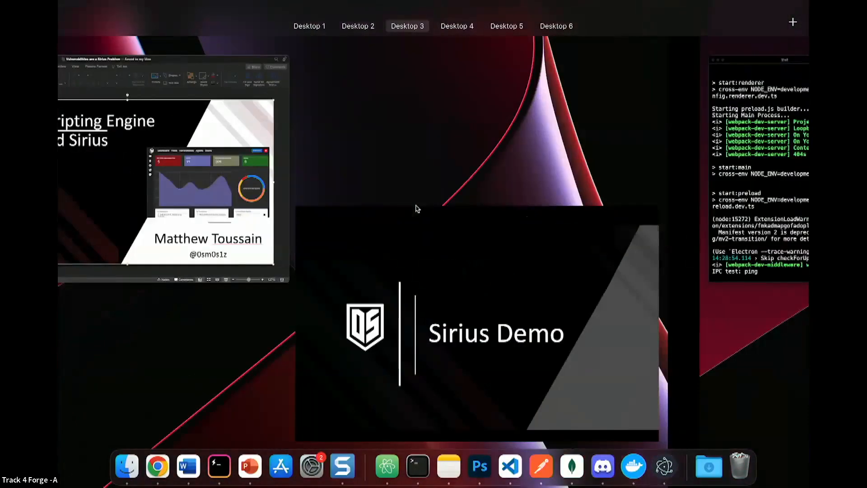
# Step: Switch to the desktop where VS Code shows the Sirius workspace's sirius-api.go
pyautogui.click(457, 25)
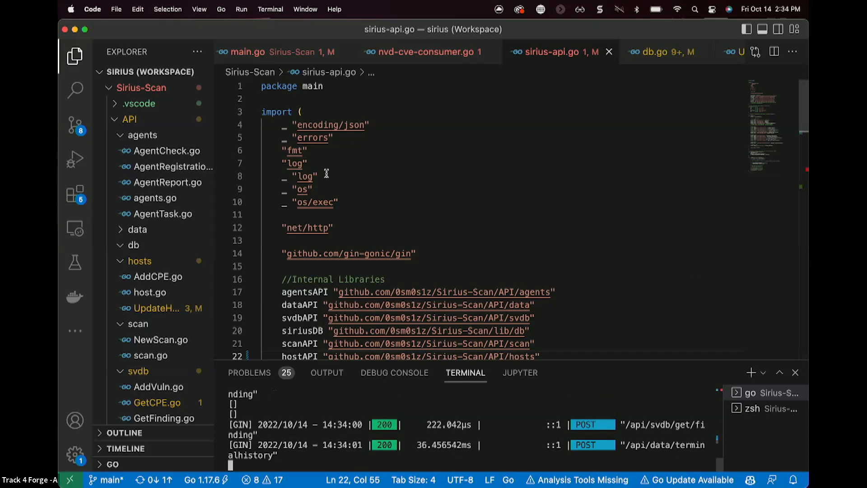
# Step: Run nmap --script log4shell-custom.lua localhost -p 8080 from the Nmap-Tutorial workspace
pyautogui.scroll(-3)
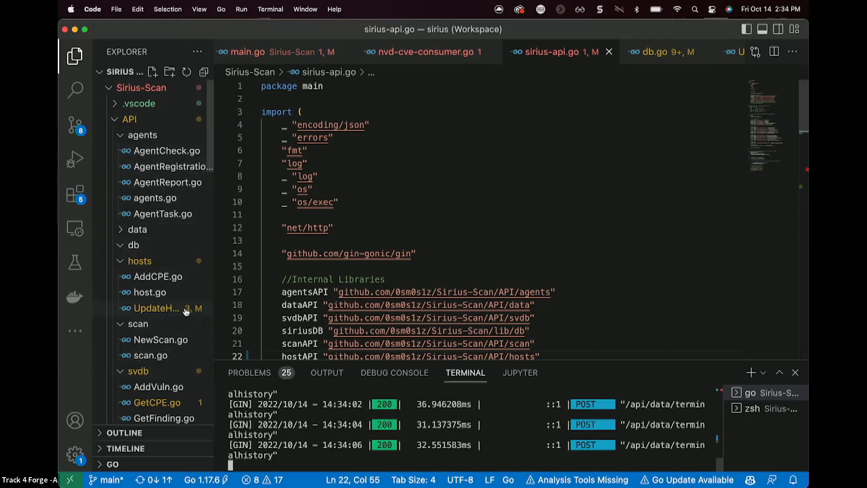
pyautogui.click(155, 308)
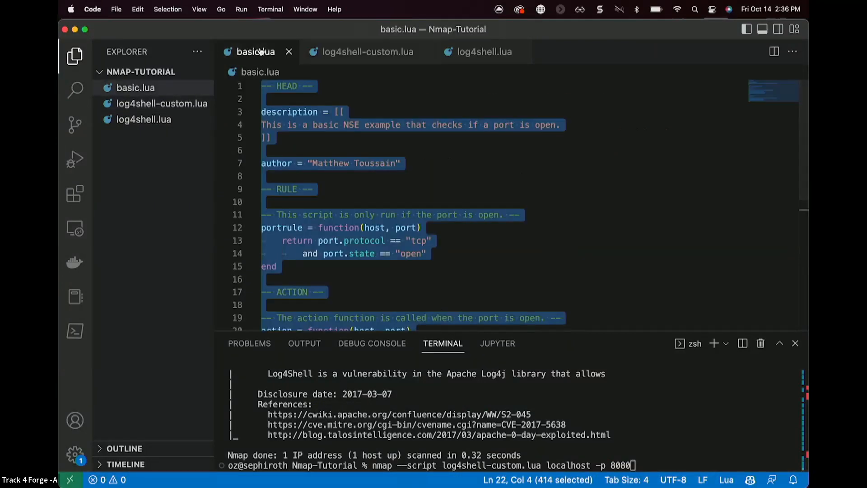
pyautogui.click(378, 125)
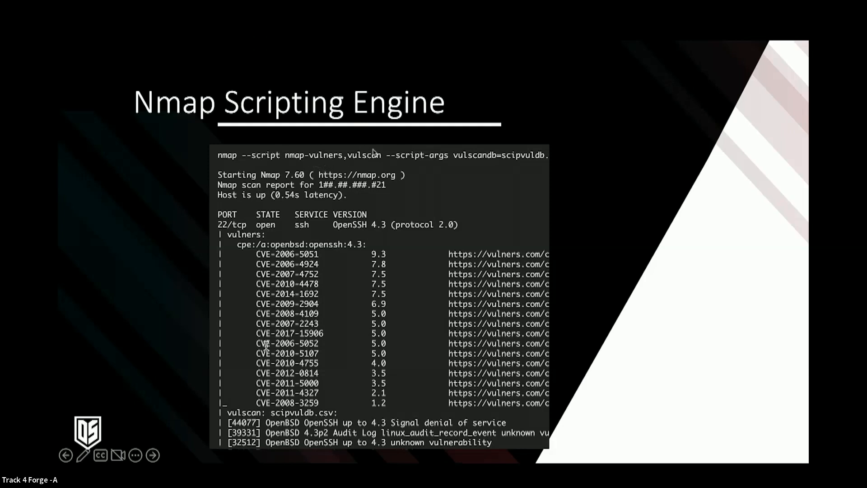
pyautogui.moveTo(505, 246)
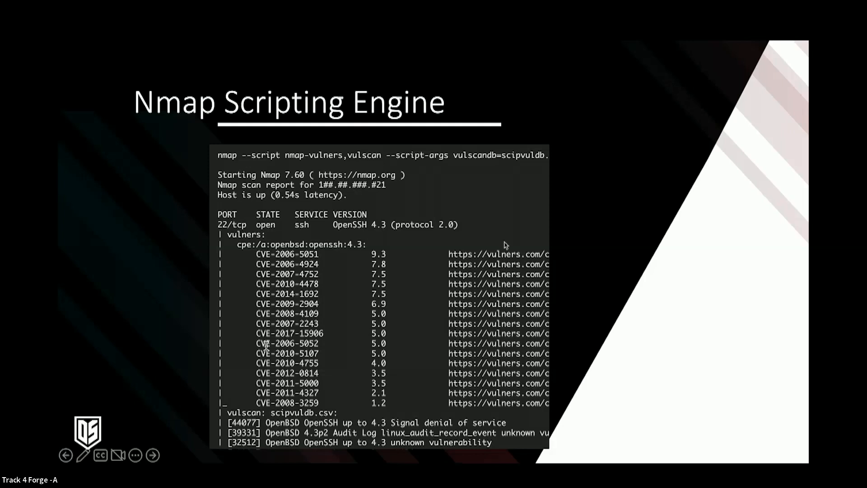
pyautogui.moveTo(285, 162)
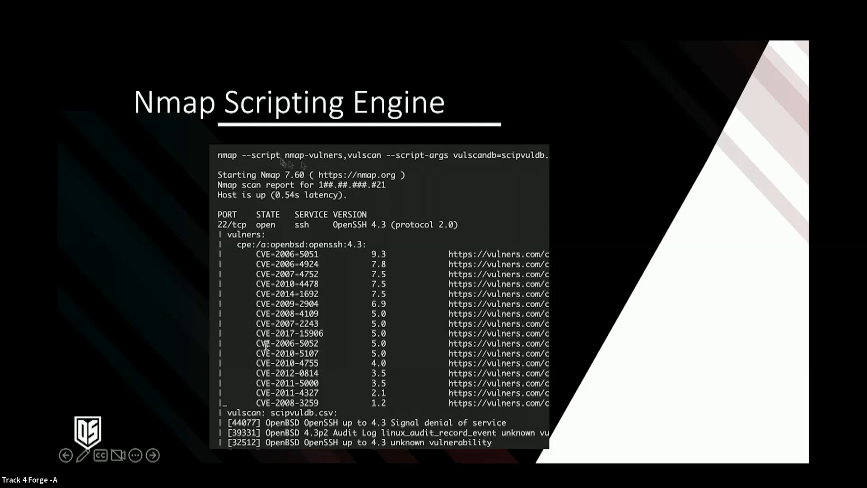
pyautogui.moveTo(281, 164)
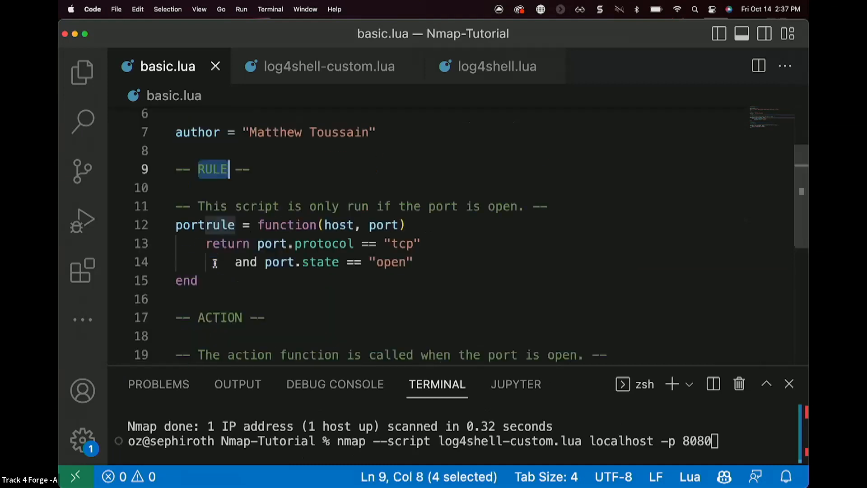
# Step: Highlight the description and author header lines at the top of basic.lua
pyautogui.doubleClick(220, 315)
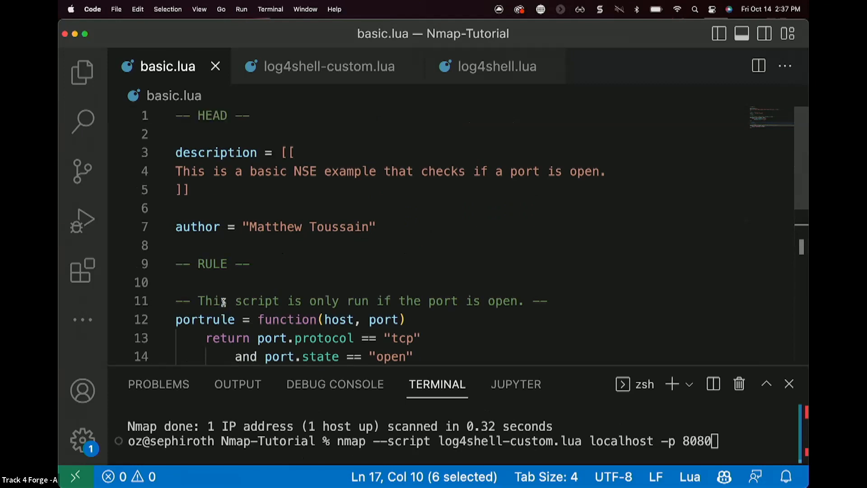
pyautogui.moveTo(214, 203)
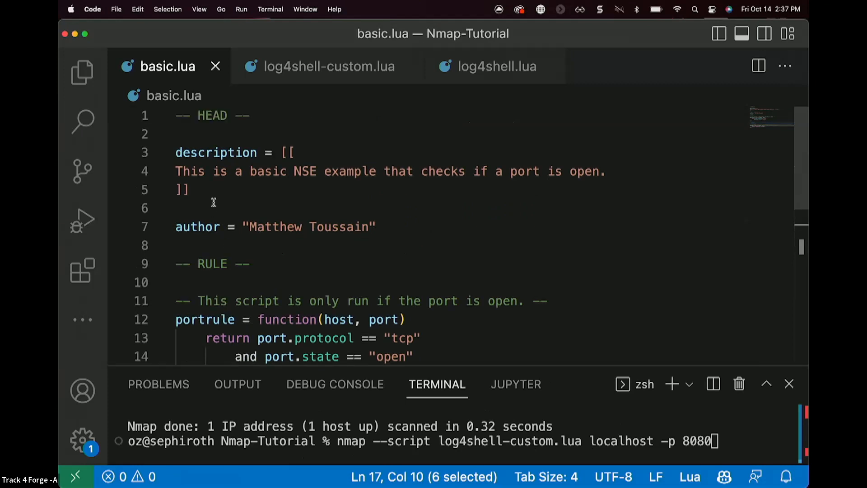
pyautogui.moveTo(175, 171); pyautogui.dragTo(375, 227)
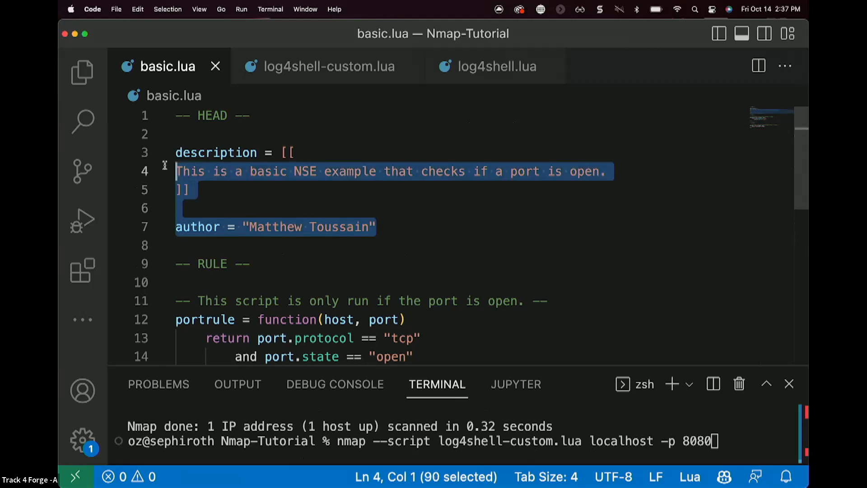
pyautogui.scroll(-3)
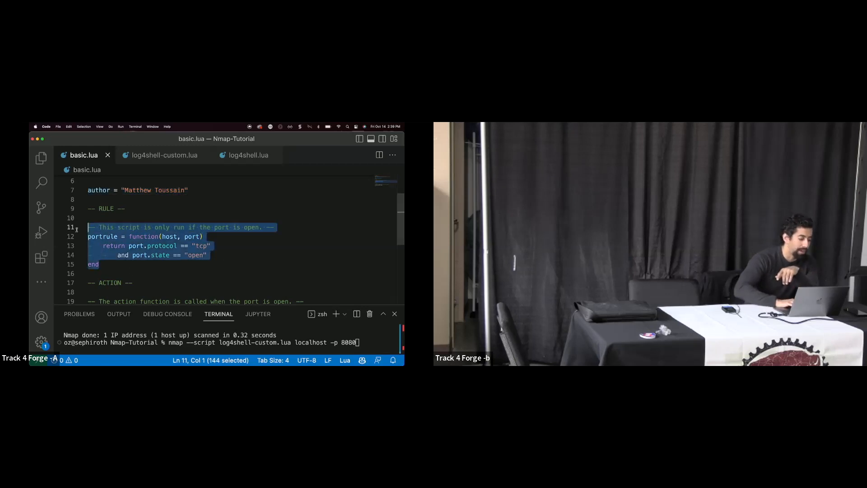
pyautogui.click(211, 246)
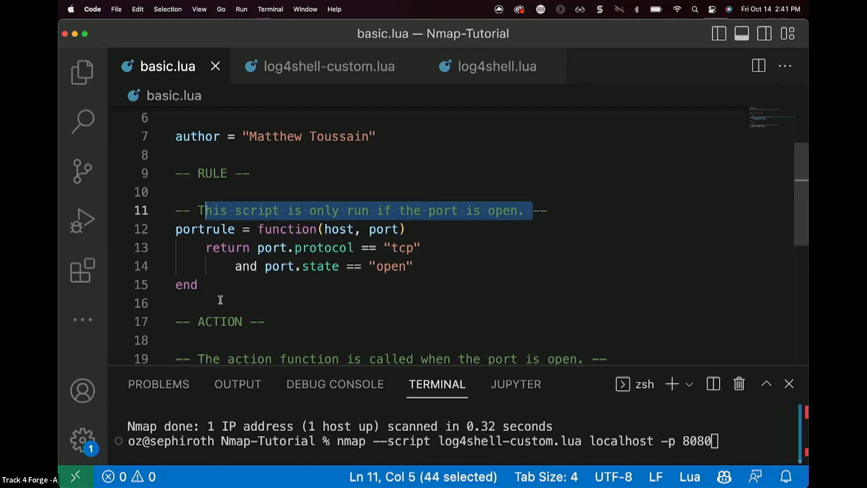
pyautogui.doubleClick(220, 321)
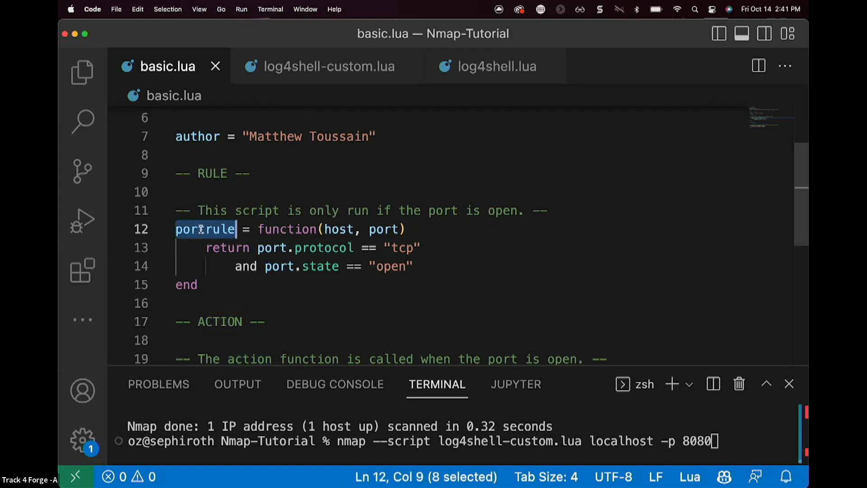
pyautogui.scroll(-3)
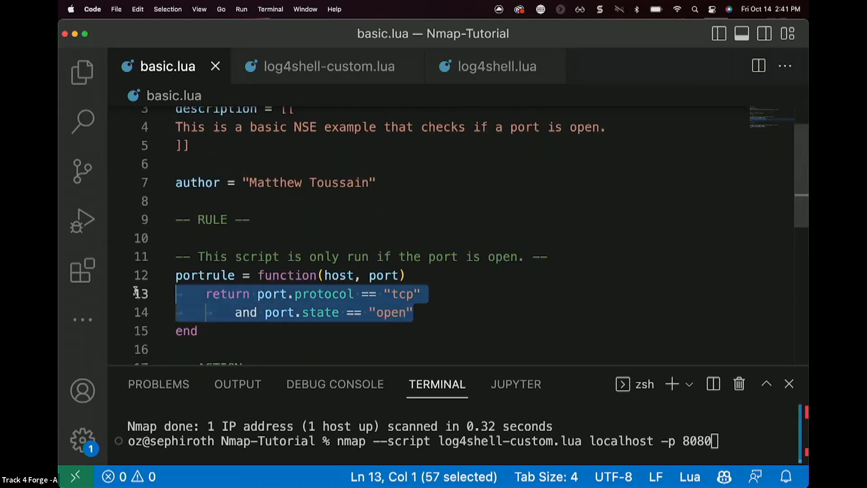
pyautogui.scroll(-3)
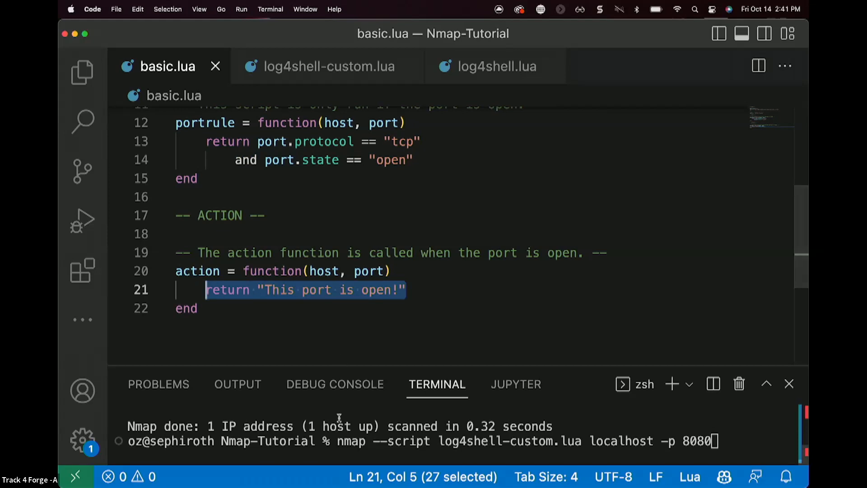
# Step: Clear the terminal and run nmap --script basic.lua against 127.0.0.1
pyautogui.write('clear')
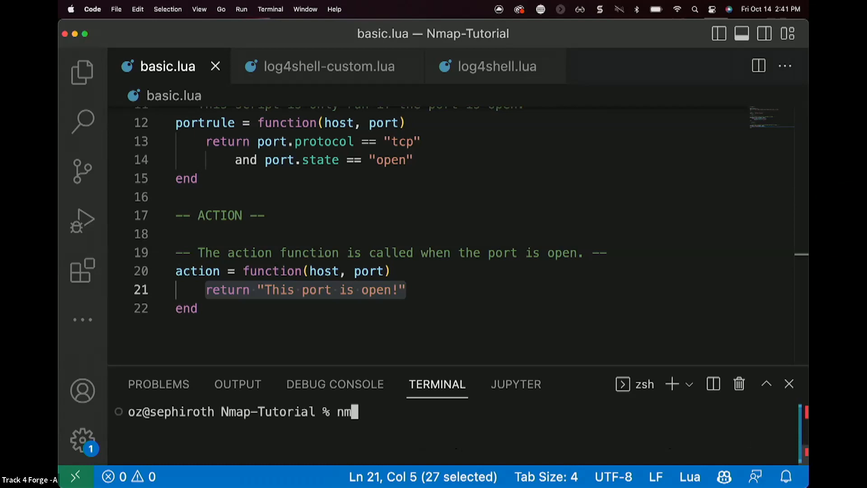
pyautogui.write('ap')
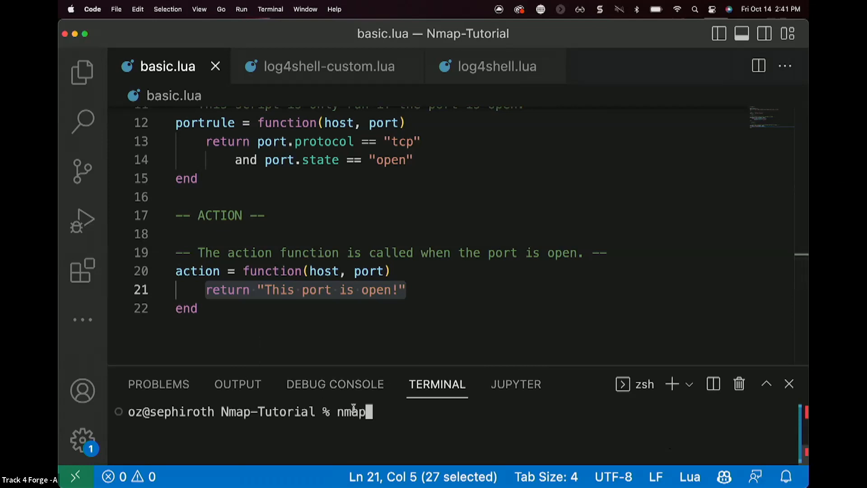
pyautogui.write('" "')
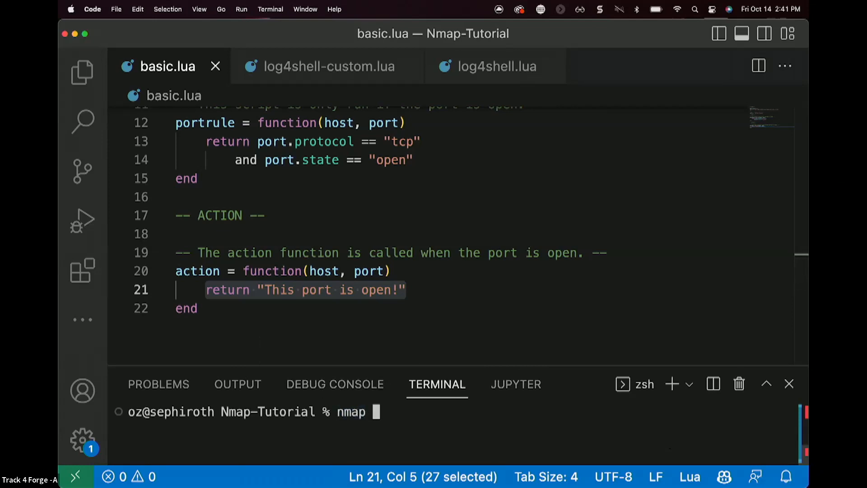
pyautogui.write('--scrp')
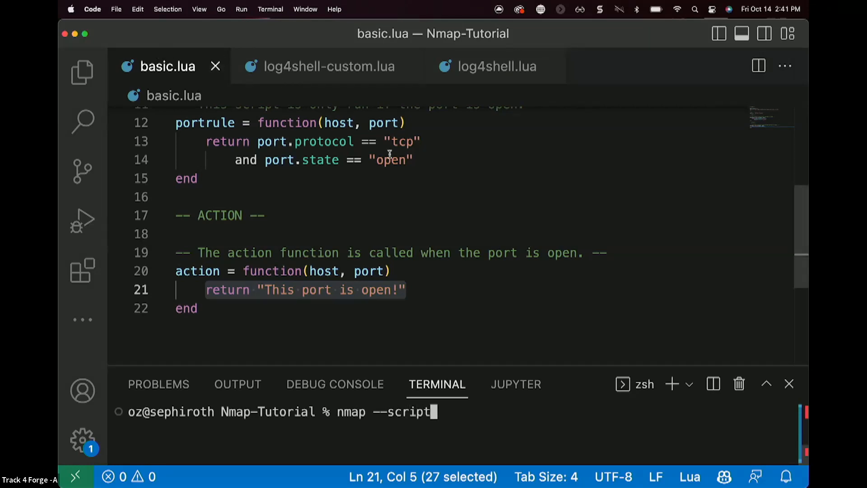
pyautogui.write('bas')
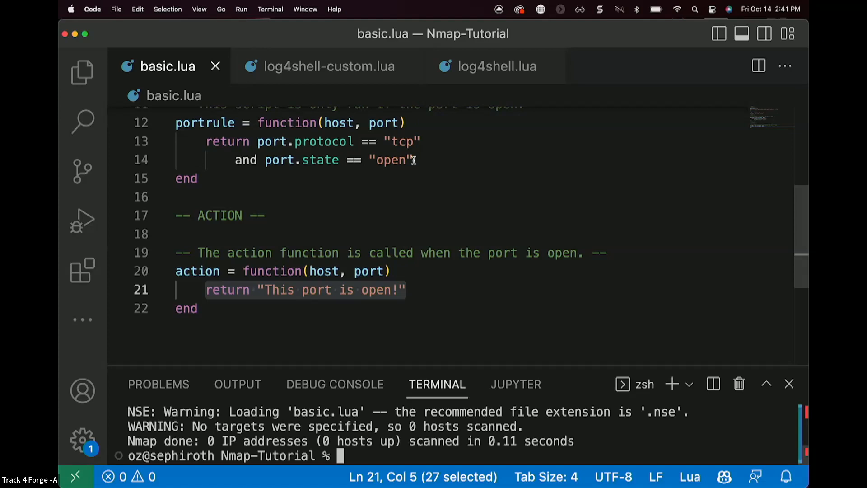
pyautogui.write('nmap --script basic.lua')
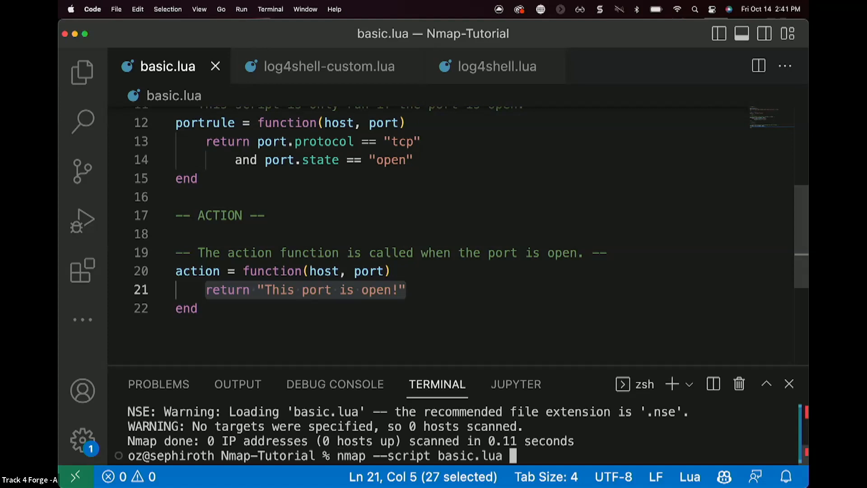
pyautogui.write('127.0.0.1')
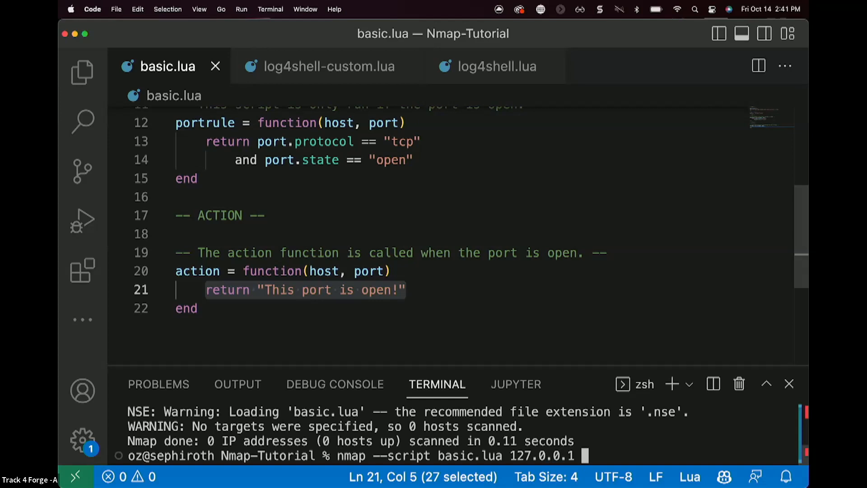
pyautogui.write('80')
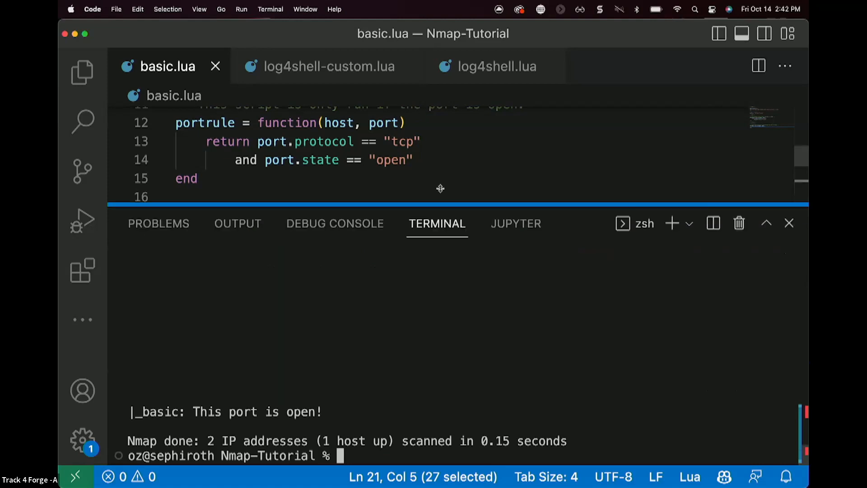
# Step: Run basic.lua on 127.0.0.1 with -p 8080, no port, and -p 80, selecting the output
pyautogui.write('clear')
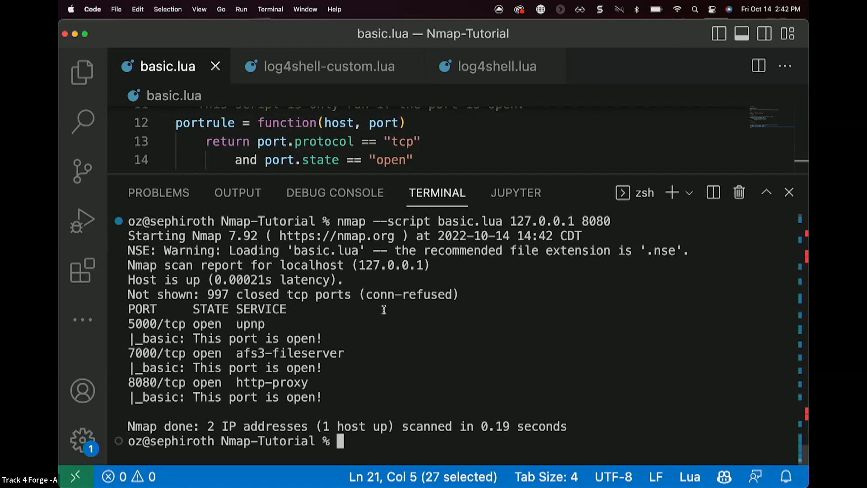
pyautogui.moveTo(343, 374)
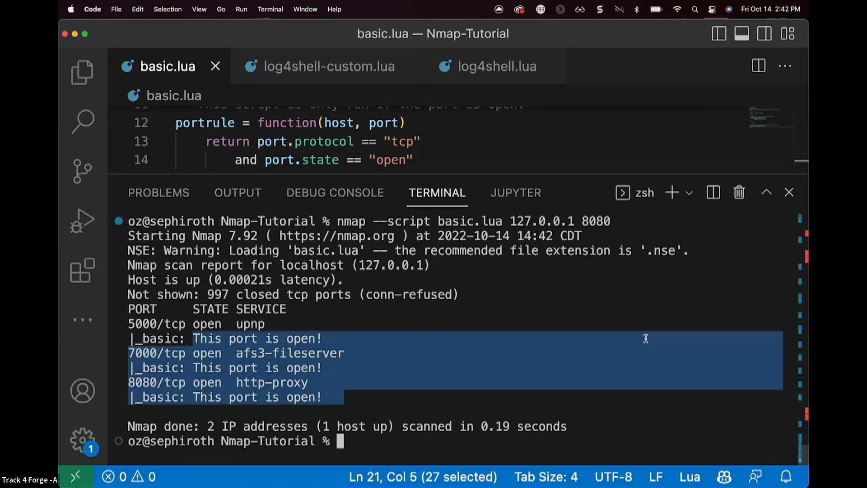
pyautogui.write('nmap --script basic.lua 127.0.0.1 -808080')
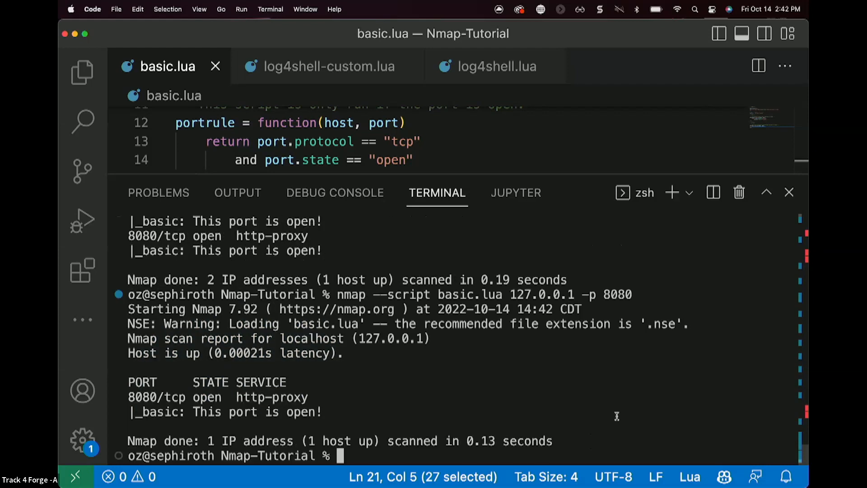
pyautogui.write('nmap --script basic.lua 127.0.0.1 -p')
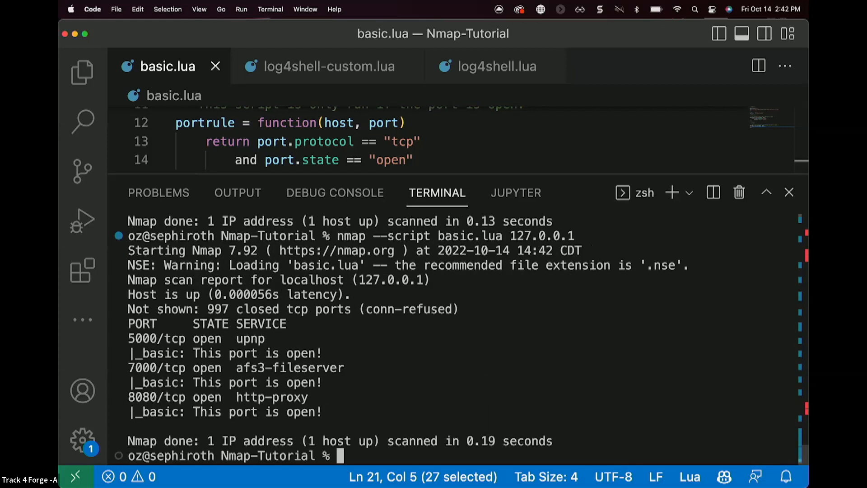
pyautogui.write('nmap --script basic.lua 127.0.0.1')
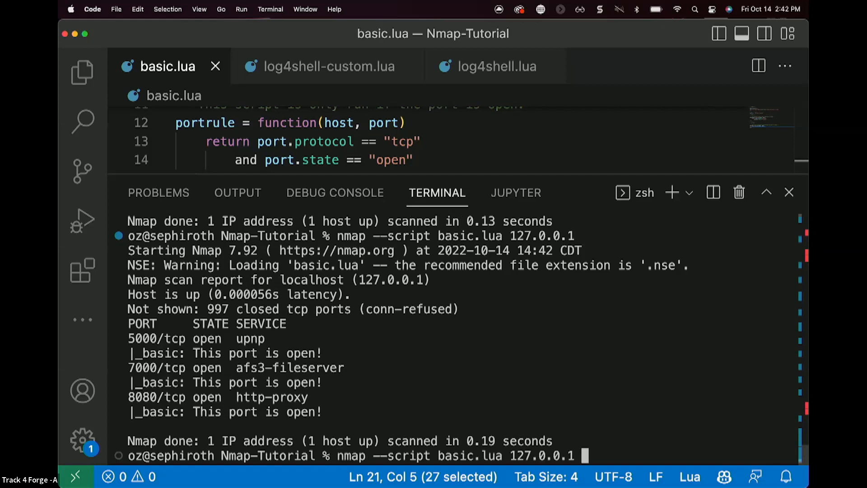
pyautogui.write('-p 80')
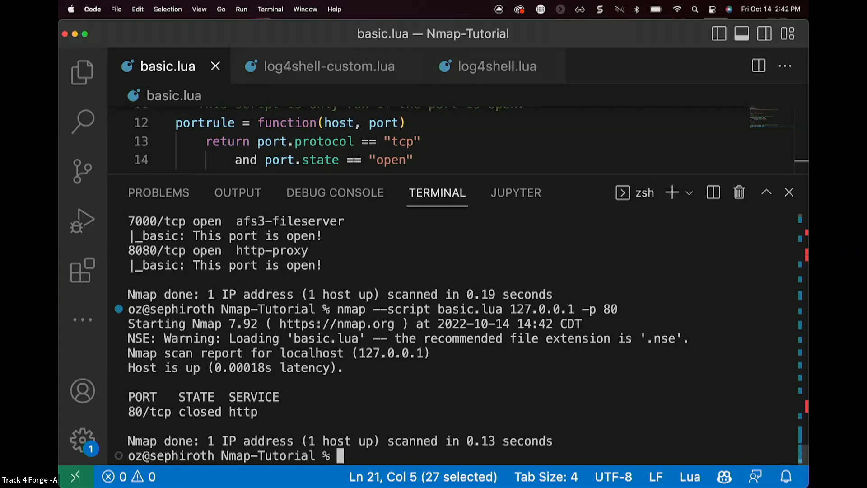
pyautogui.moveTo(497, 366)
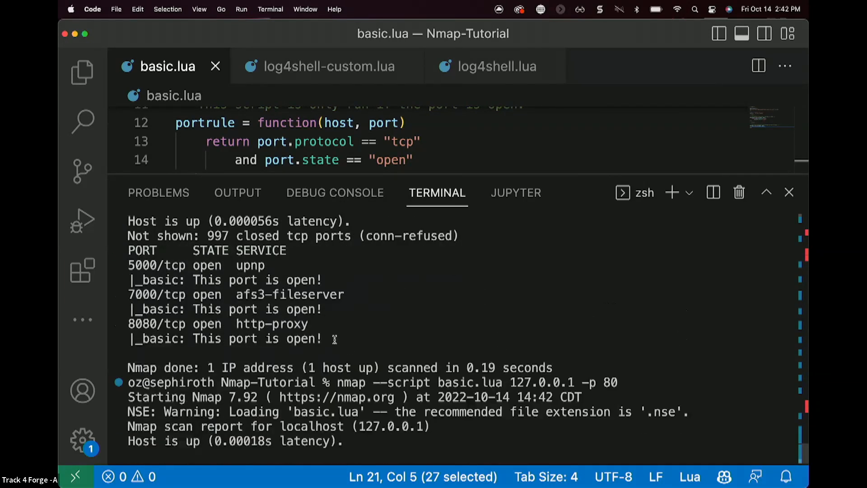
pyautogui.moveTo(131, 265); pyautogui.dragTo(322, 338)
pyautogui.write('nmap lo')
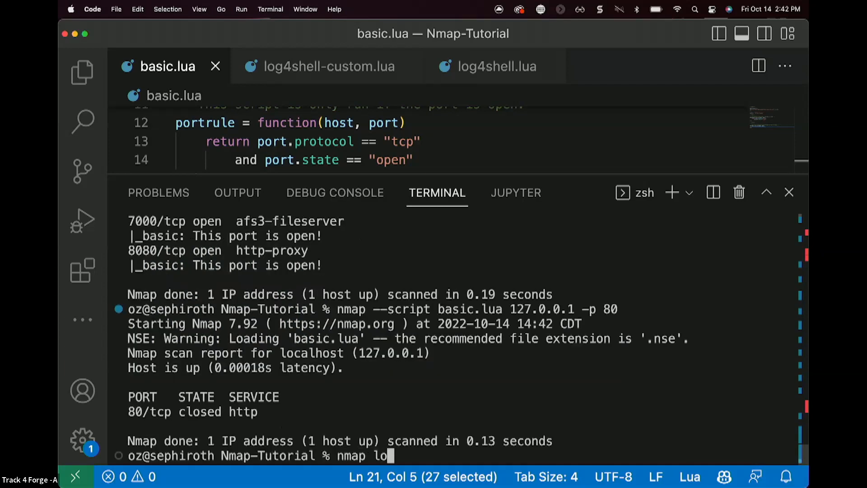
# Step: Run nmap localhost, highlight open ports 5000, 7000, 8080, and shrink the terminal
pyautogui.write('calhost')
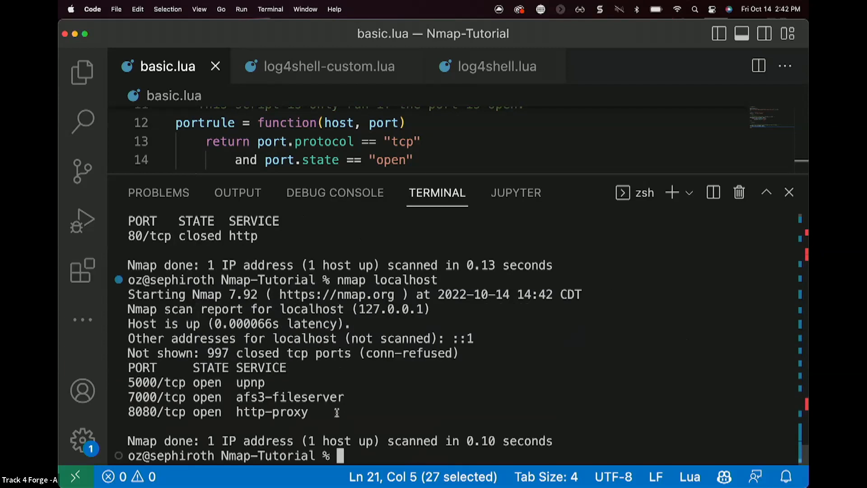
pyautogui.moveTo(128, 367); pyautogui.dragTo(336, 411)
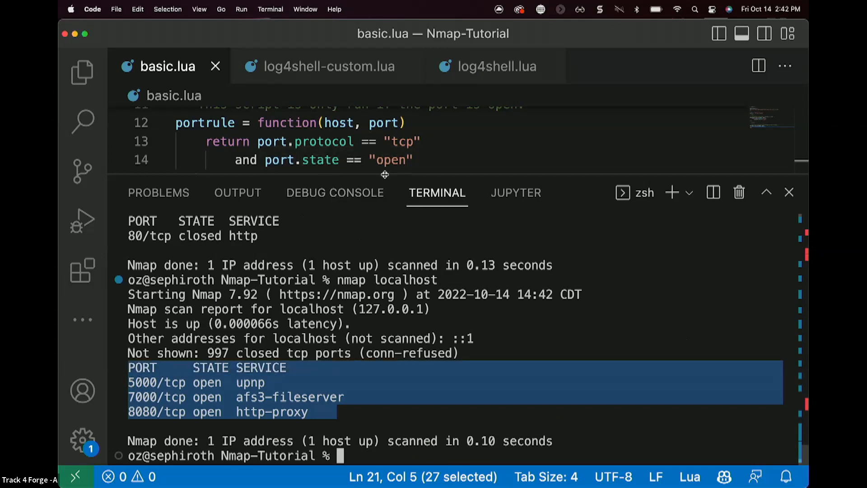
pyautogui.moveTo(385, 175); pyautogui.dragTo(363, 336)
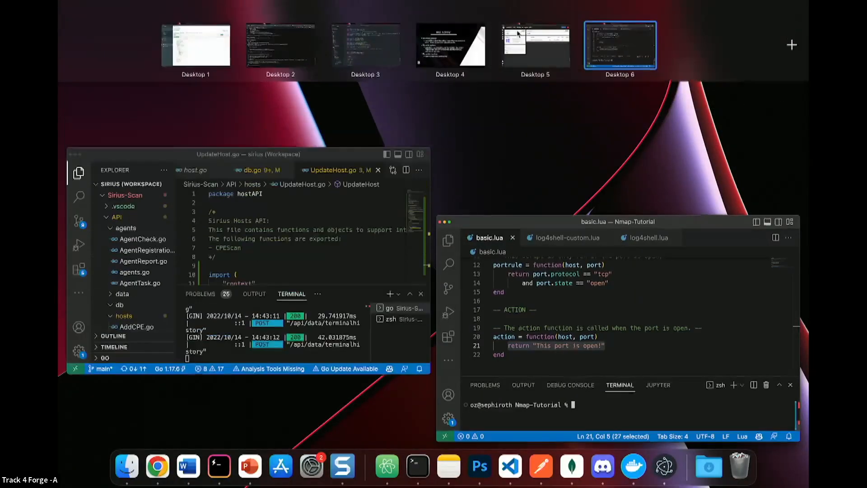
# Step: Switch to the Chrome desktop and bring up the 'nse log4j' search results
pyautogui.click(619, 45)
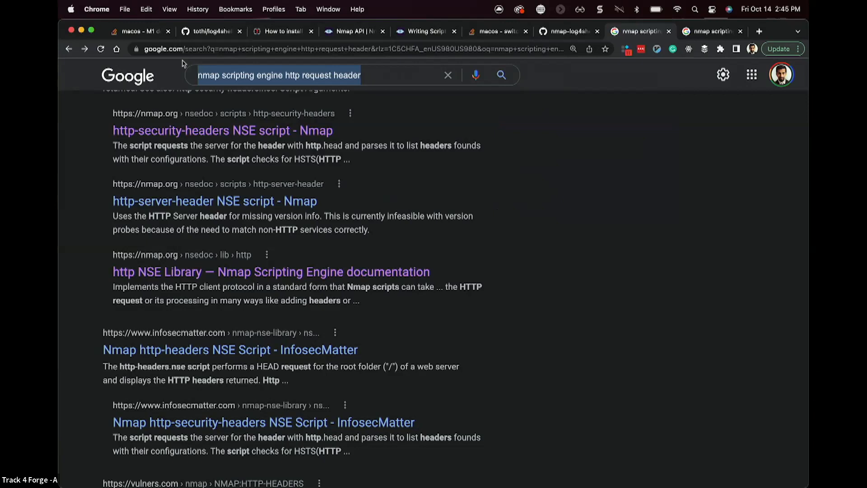
pyautogui.write('nse')
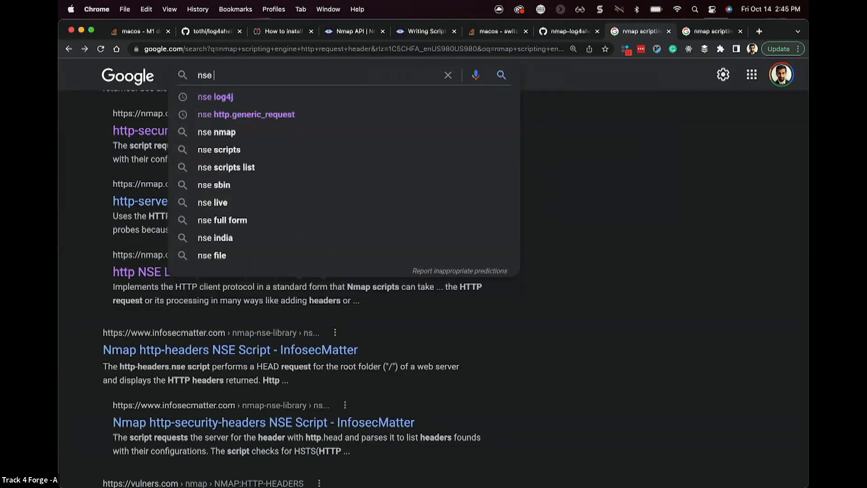
pyautogui.click(215, 97)
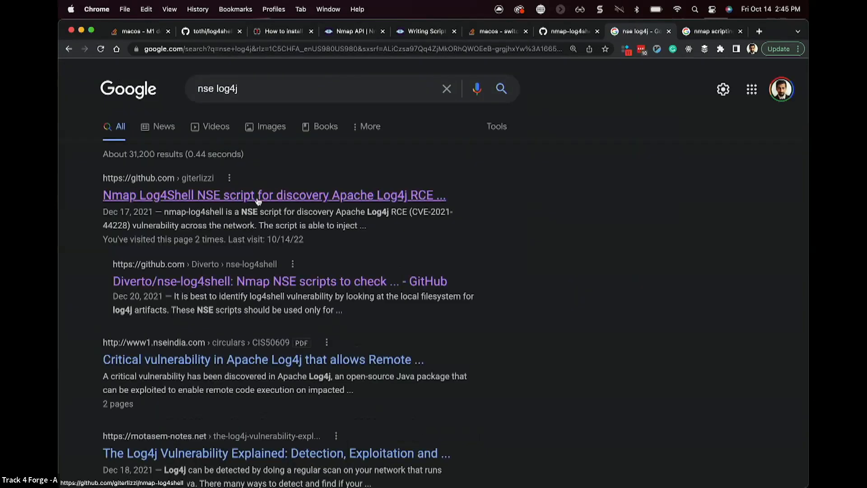
# Step: Open log4shell.nse in the giterlizzi/nmap-log4shell repository and read its usage notes
pyautogui.click(274, 194)
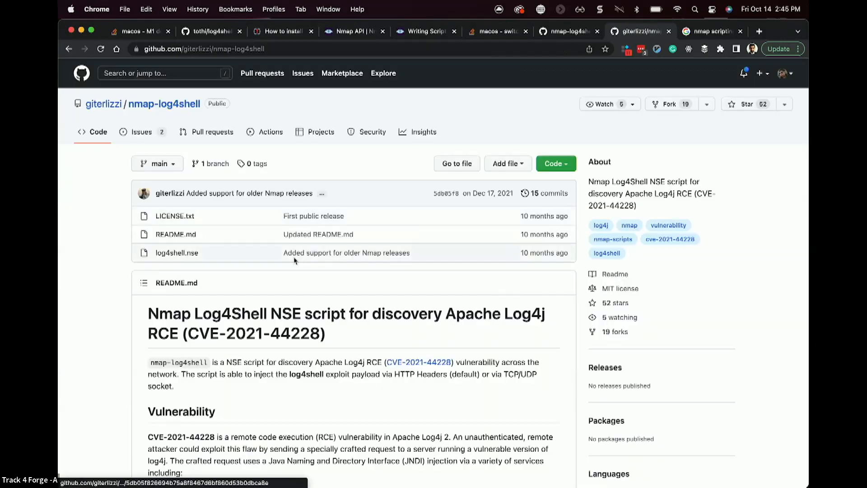
pyautogui.click(176, 252)
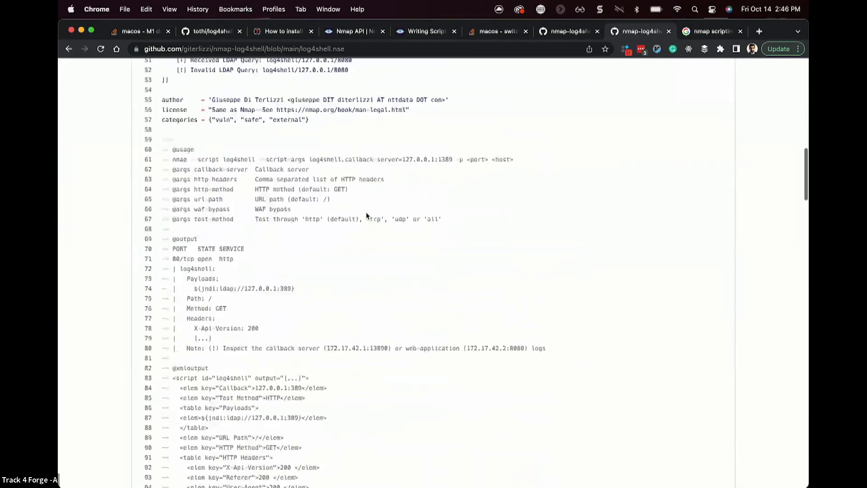
pyautogui.scroll(-3)
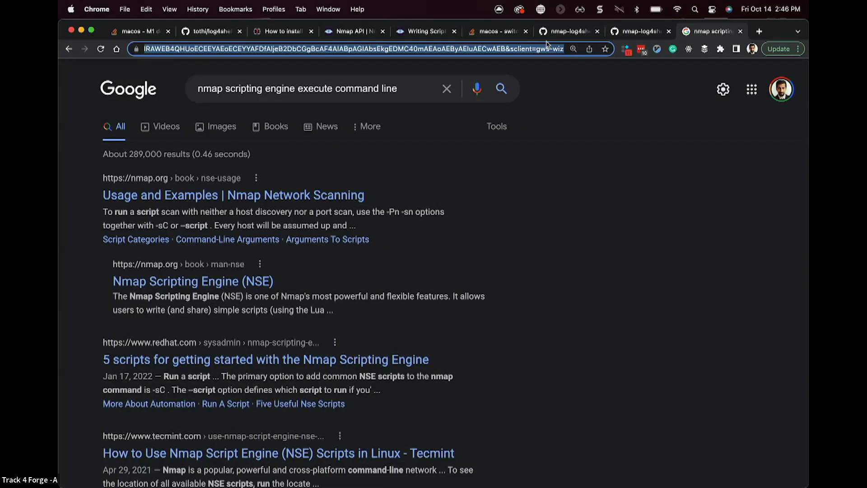
# Step: Search 'nse strust' and open the http-vuln-cve2017-5638 script's svn.nmap.org source
pyautogui.write('nse strust')
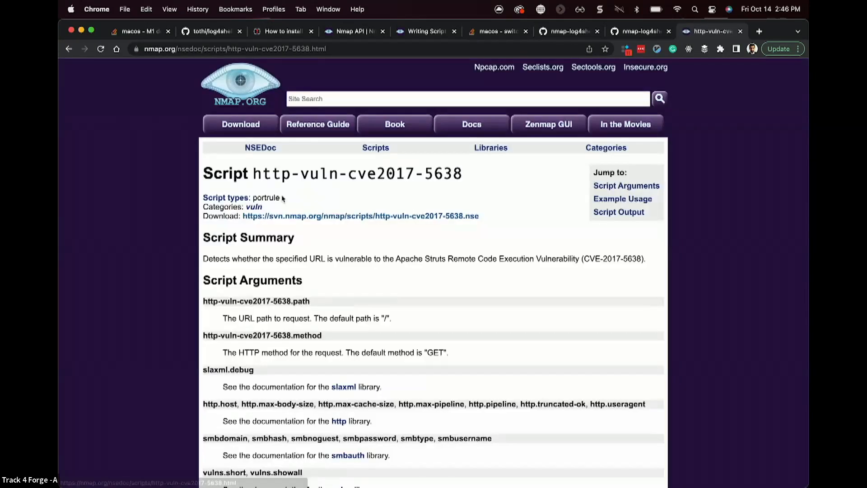
pyautogui.moveTo(409, 205)
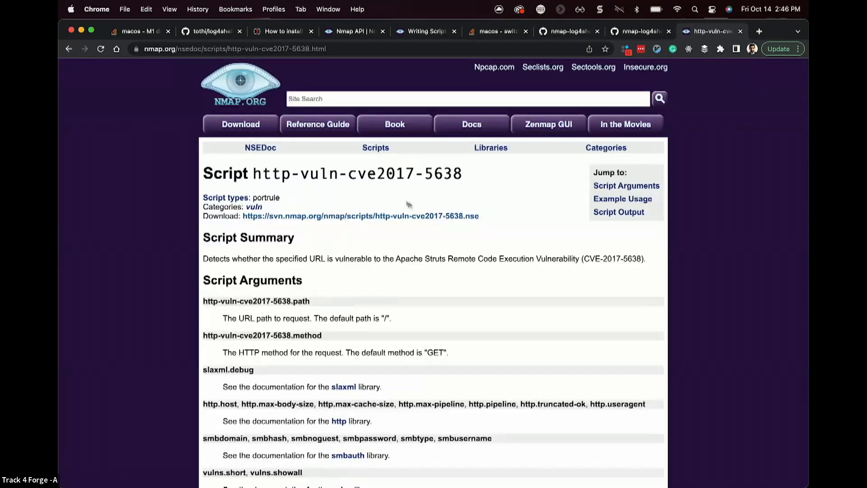
pyautogui.click(361, 216)
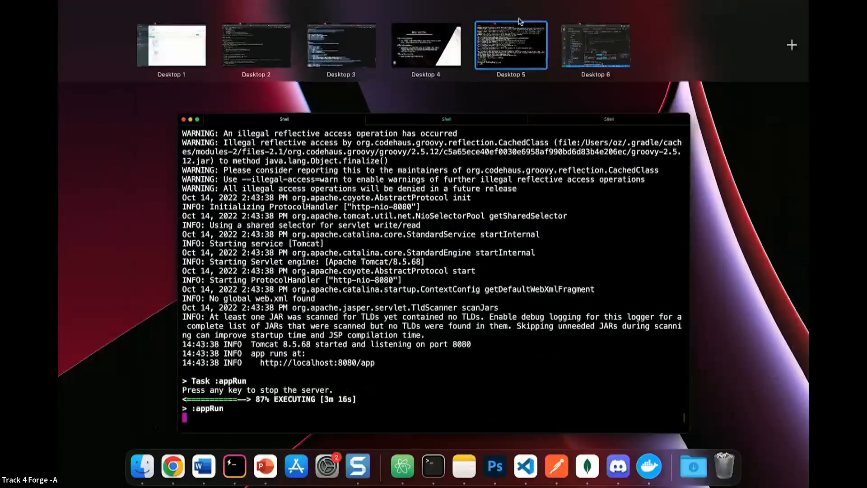
pyautogui.click(510, 44)
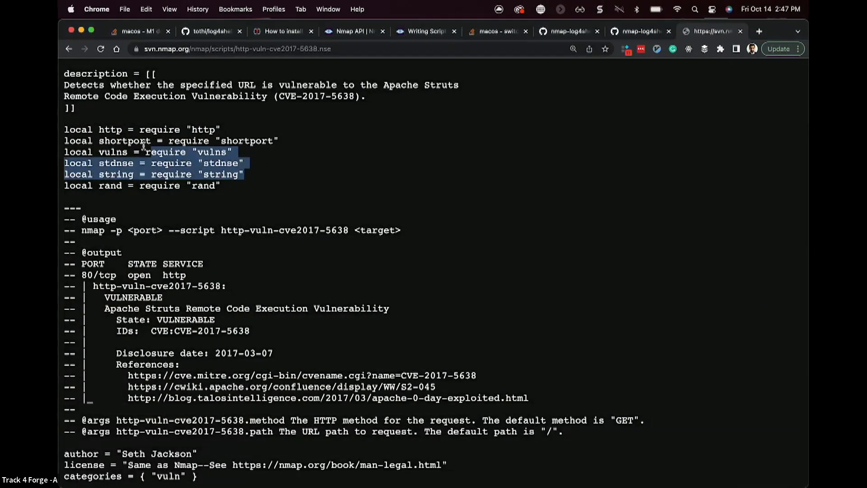
pyautogui.moveTo(141, 146); pyautogui.dragTo(61, 140)
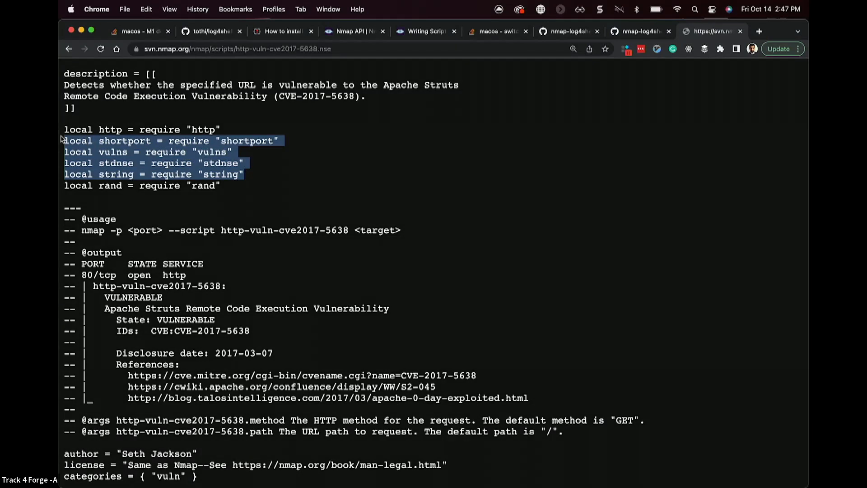
pyautogui.scroll(-3)
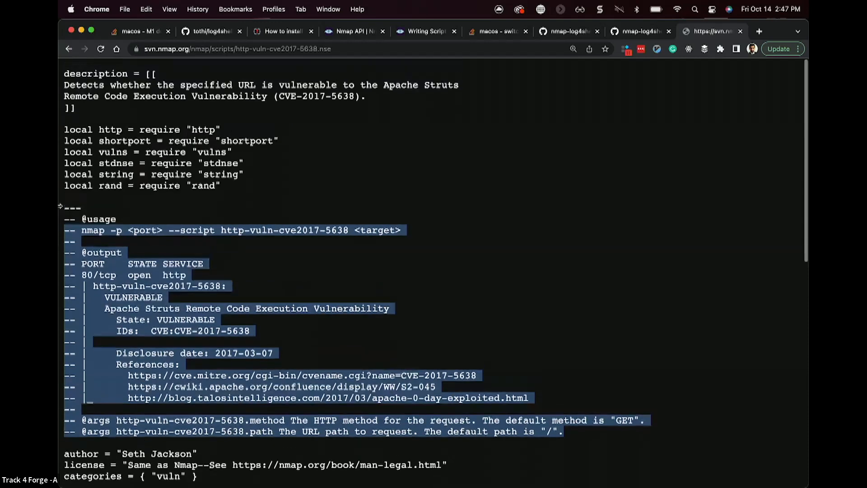
pyautogui.scroll(-3)
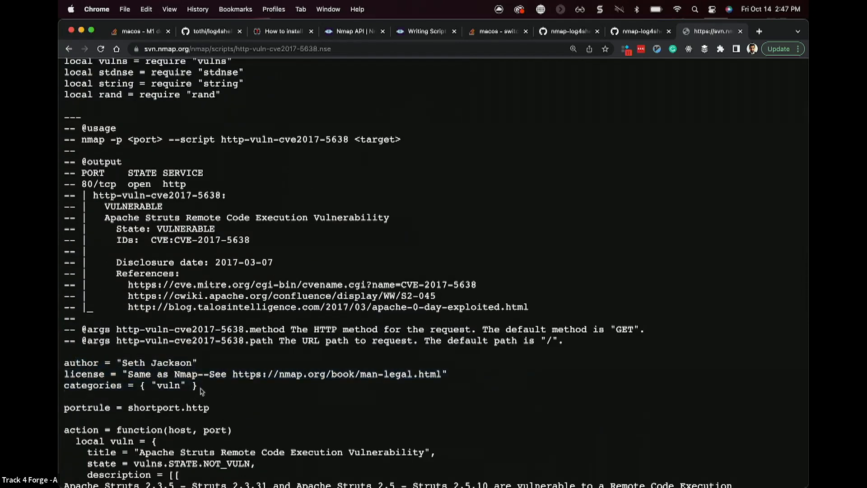
pyautogui.tripleClick(130, 385)
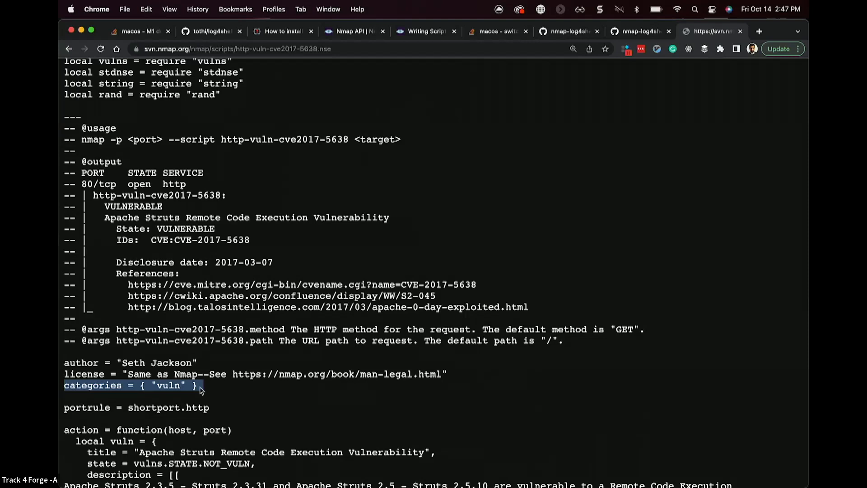
pyautogui.doubleClick(168, 385)
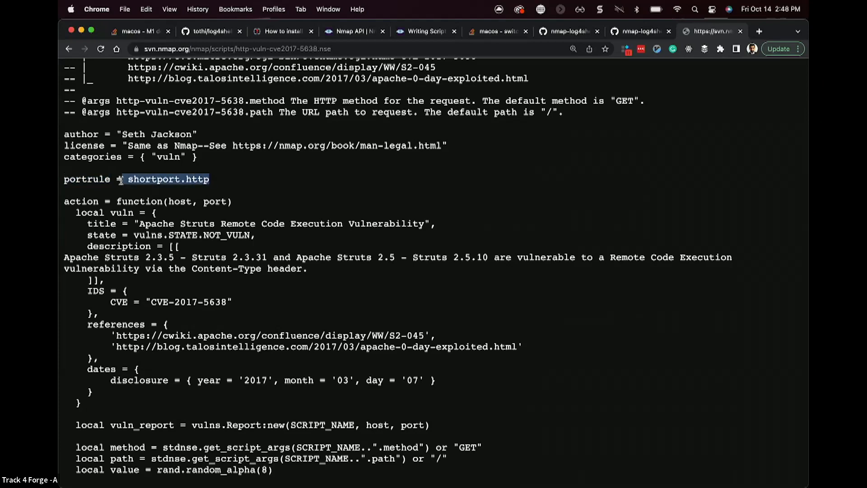
pyautogui.moveTo(142, 402)
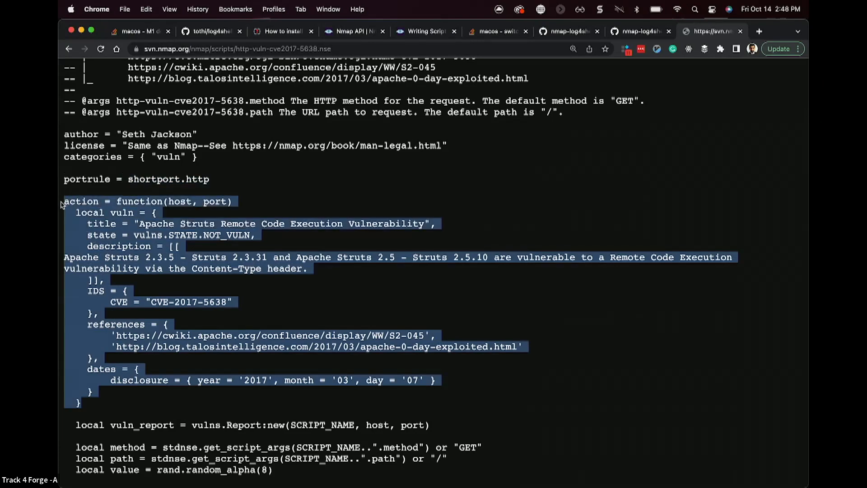
# Step: Highlight the Struts script's vuln table fields, read its request logic, then return to GitHub
pyautogui.click(415, 372)
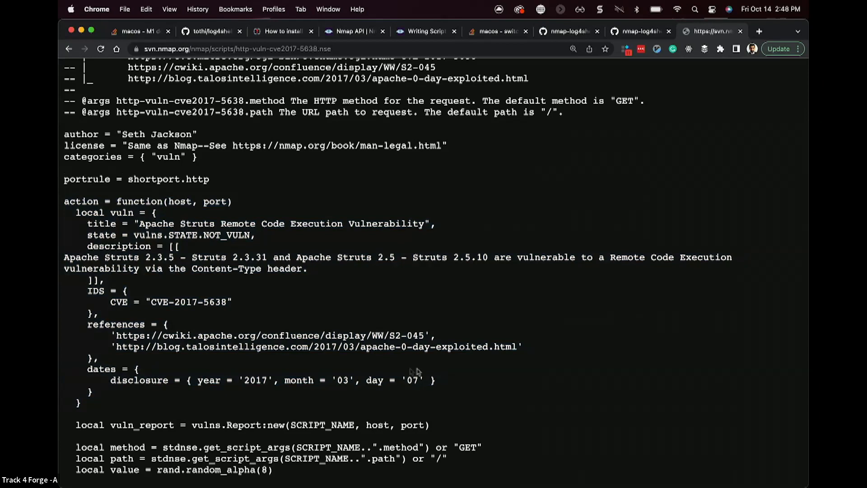
pyautogui.moveTo(64, 268); pyautogui.dragTo(435, 380)
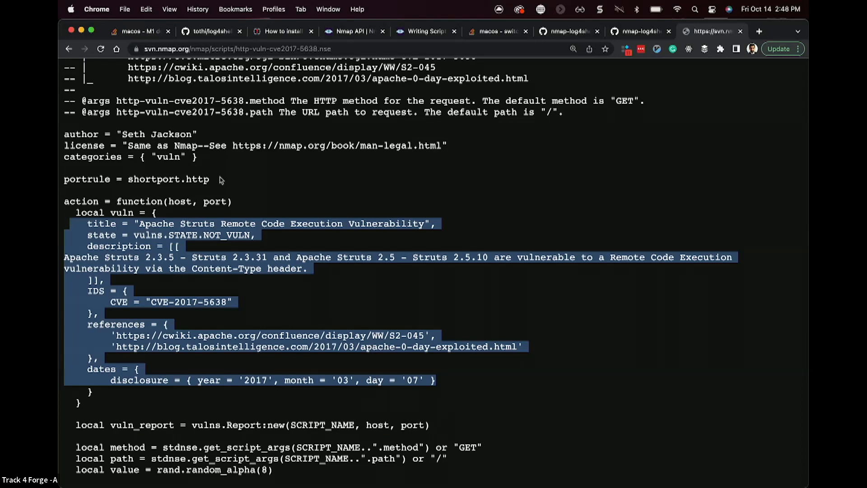
pyautogui.scroll(-3)
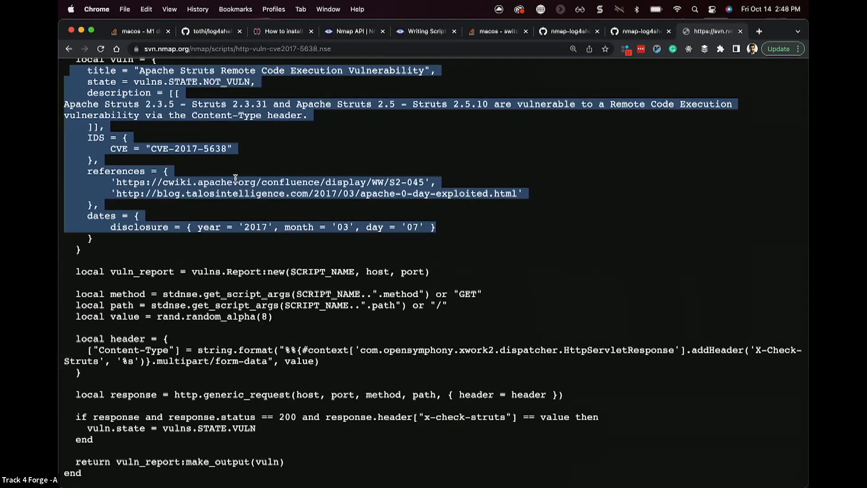
pyautogui.moveTo(578, 396)
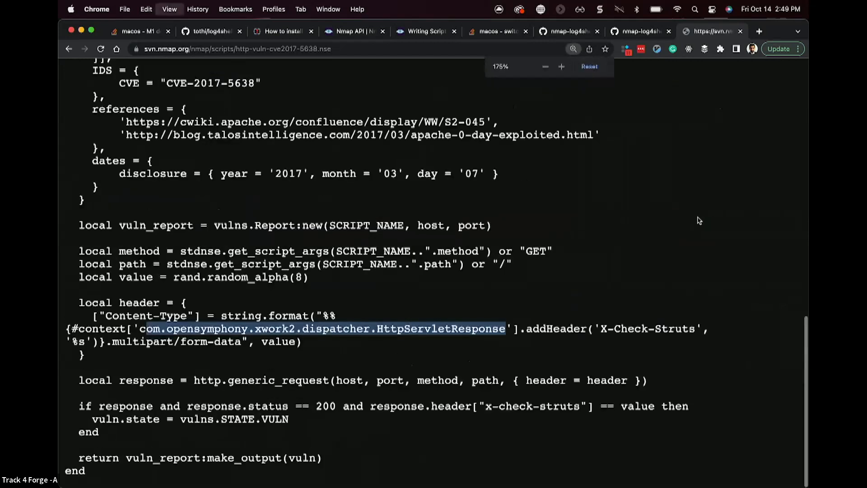
pyautogui.click(564, 31)
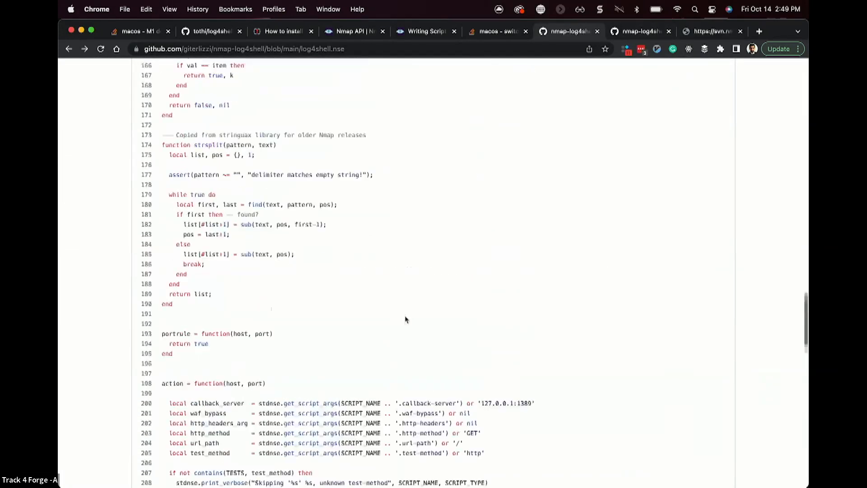
# Step: Browse log4shell.nse's WAF bypass payloads and select the action code block
pyautogui.scroll(-3)
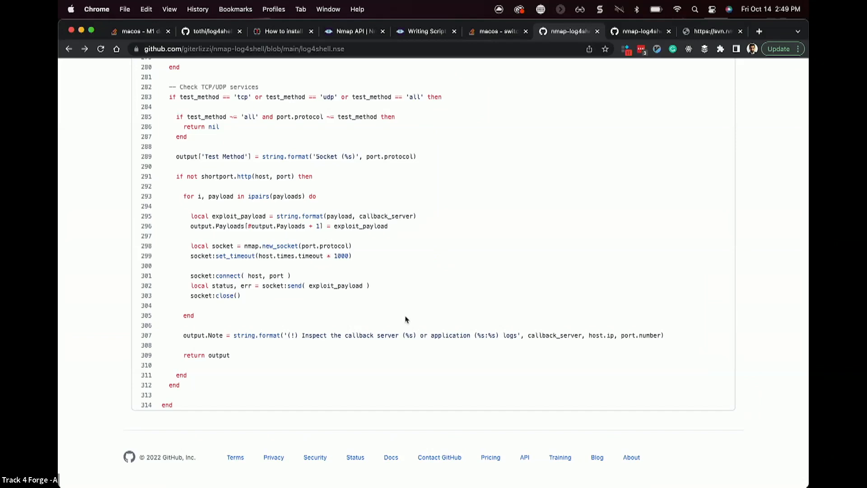
pyautogui.scroll(3)
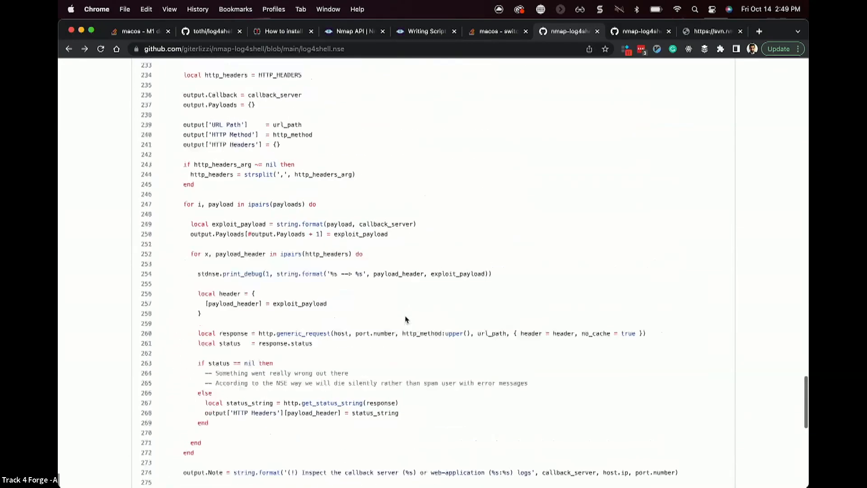
pyautogui.scroll(3)
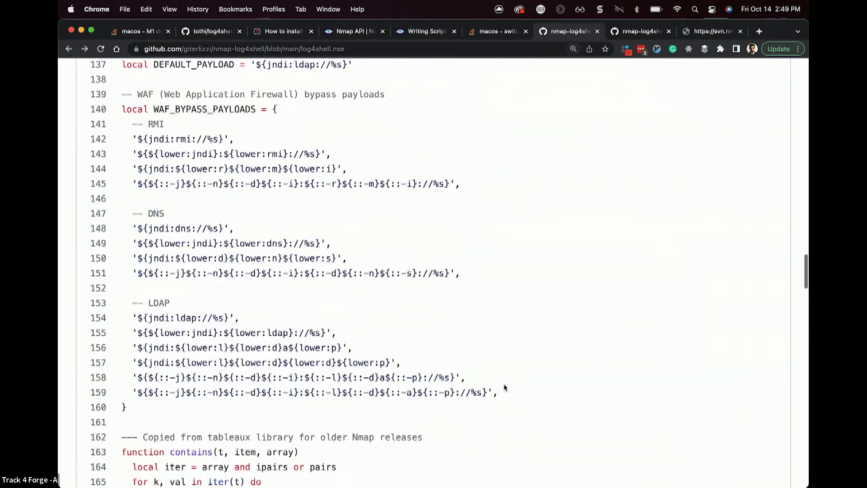
pyautogui.moveTo(122, 109); pyautogui.dragTo(497, 392)
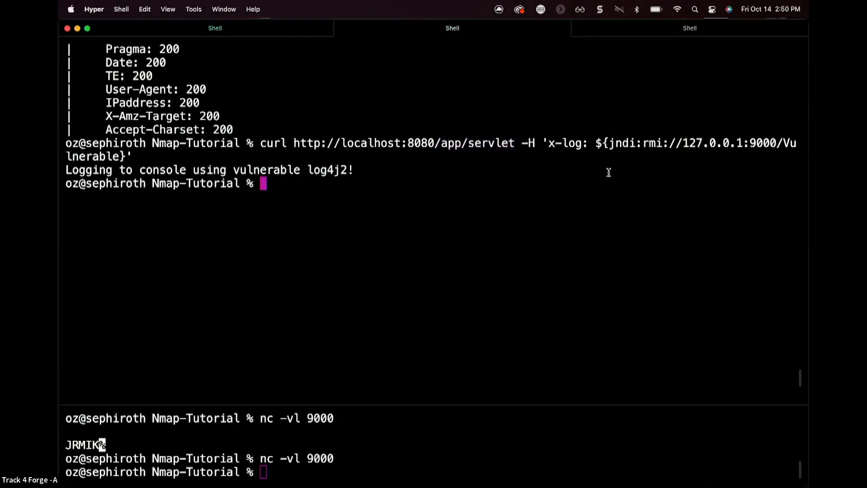
# Step: Clear both panes, retype the jndi:rmi curl to /app/servlet, and start nc -vl 9000
pyautogui.write('cle')
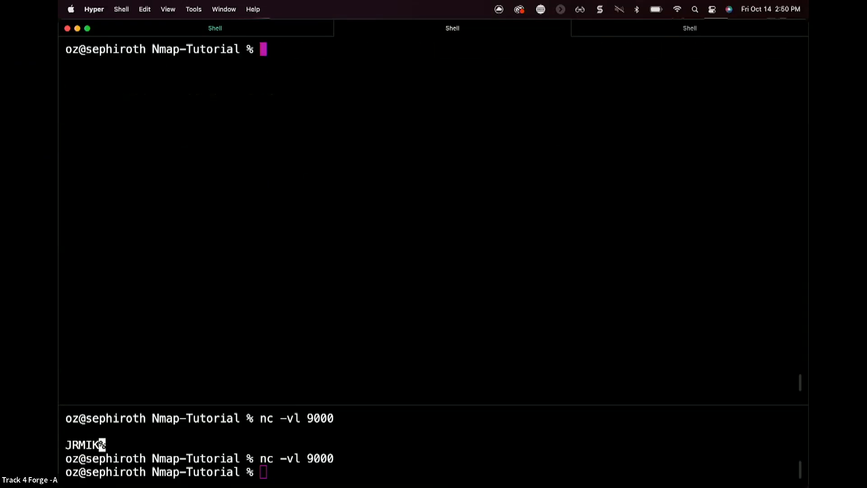
pyautogui.write('clear')
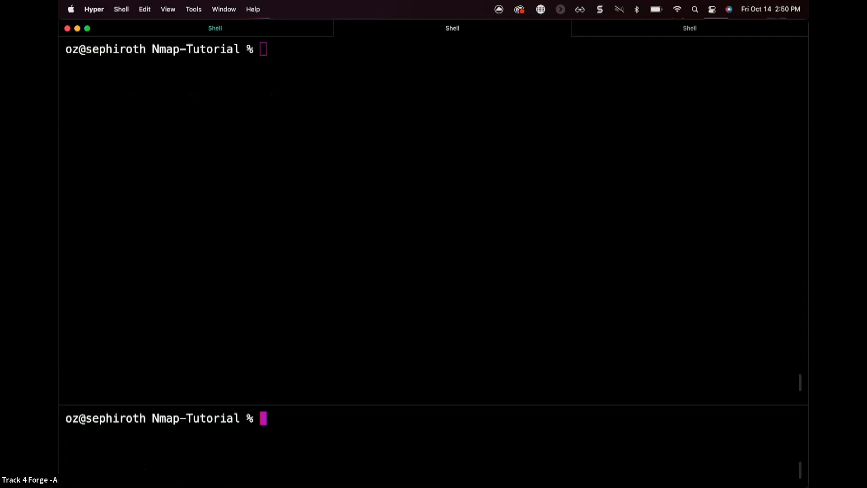
pyautogui.write('clear')
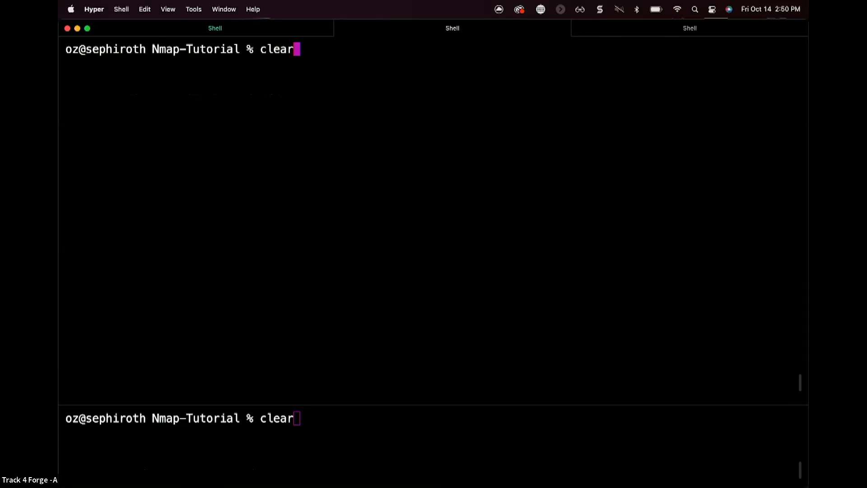
pyautogui.write("curl http://localhost:8080/app/servlet -H 'x-log: ${jndi:rmi://127.0.0.1:9000/Vulnerable}'")
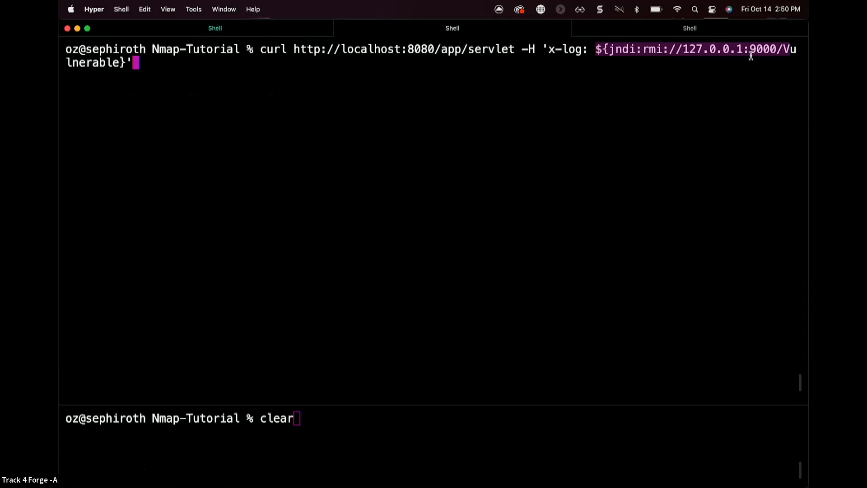
pyautogui.moveTo(623, 50)
pyautogui.write('nc -vl 9000')
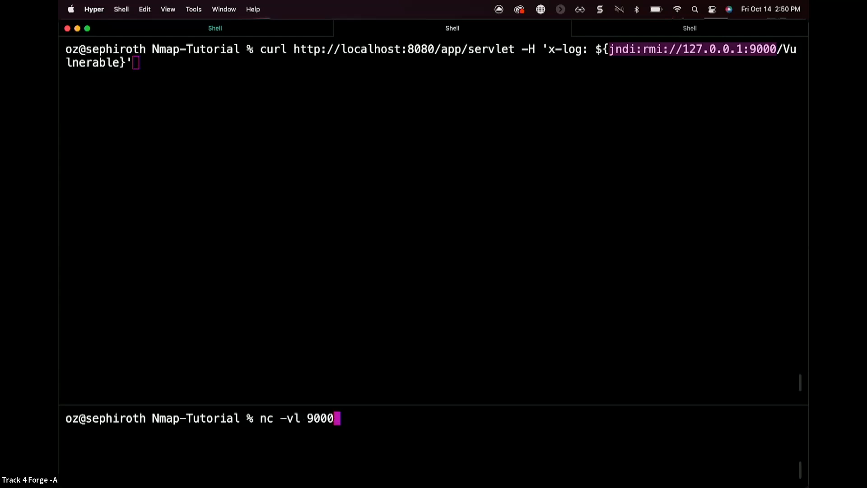
pyautogui.press('enter')
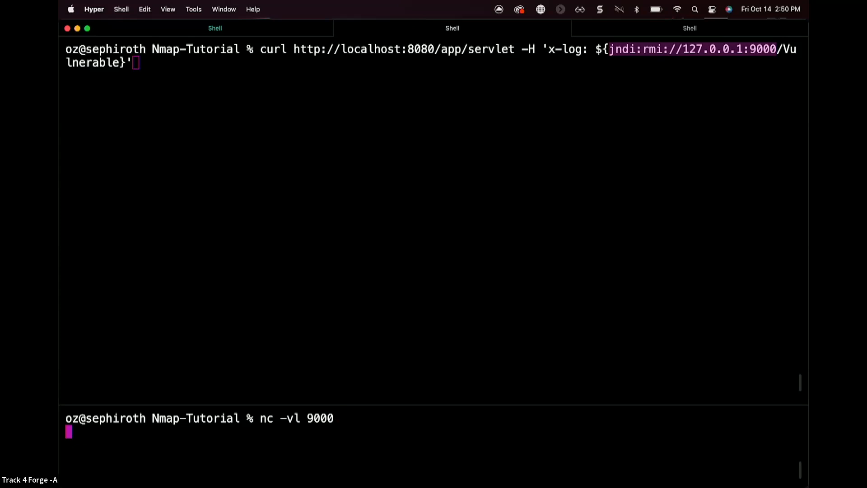
pyautogui.moveTo(263, 47)
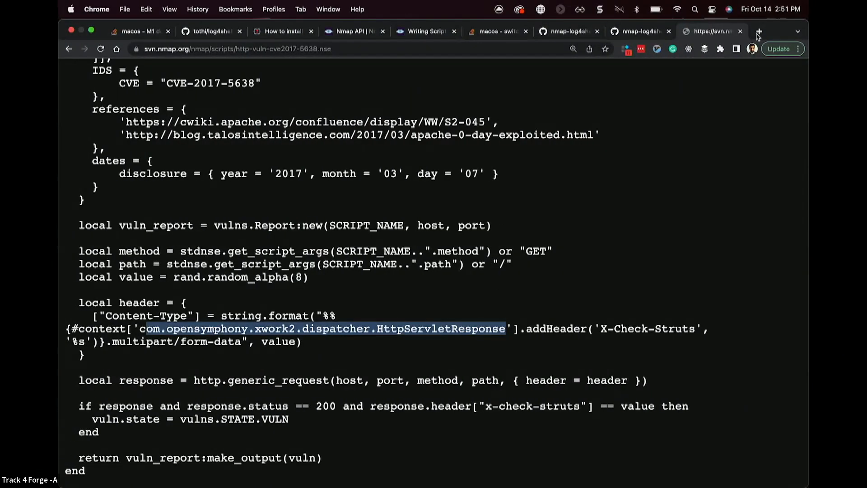
# Step: Load localhost:8080/app/ in a new browser tab
pyautogui.click(759, 31)
pyautogui.write('local')
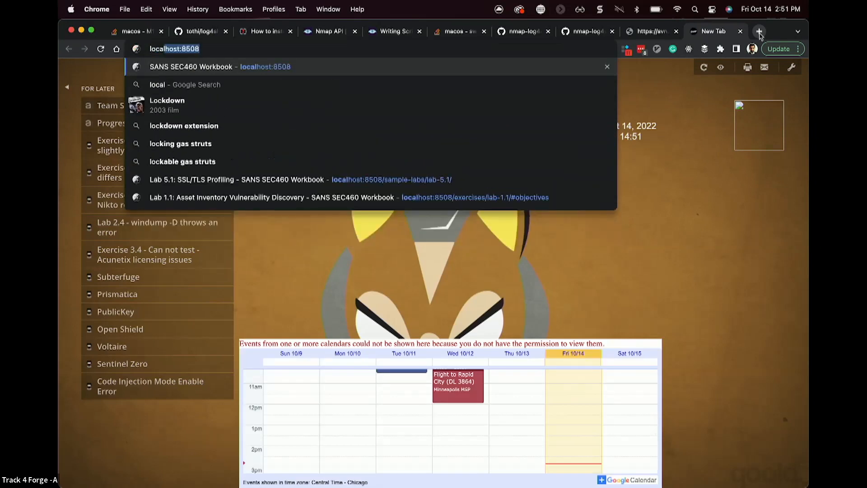
pyautogui.press('Backspace')
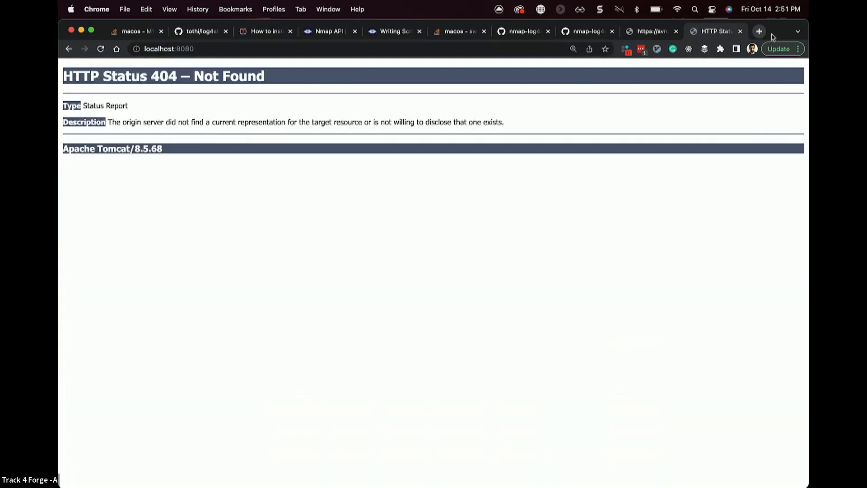
pyautogui.moveTo(207, 58)
pyautogui.write('/app/')
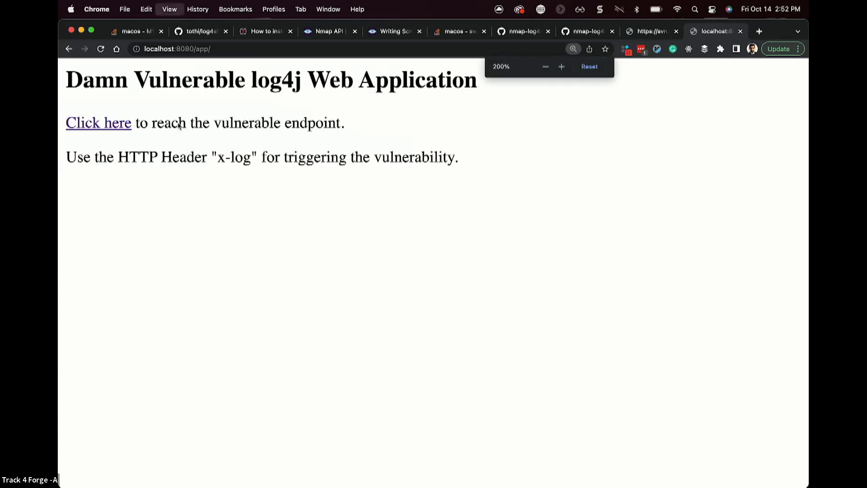
pyautogui.doubleClick(415, 157)
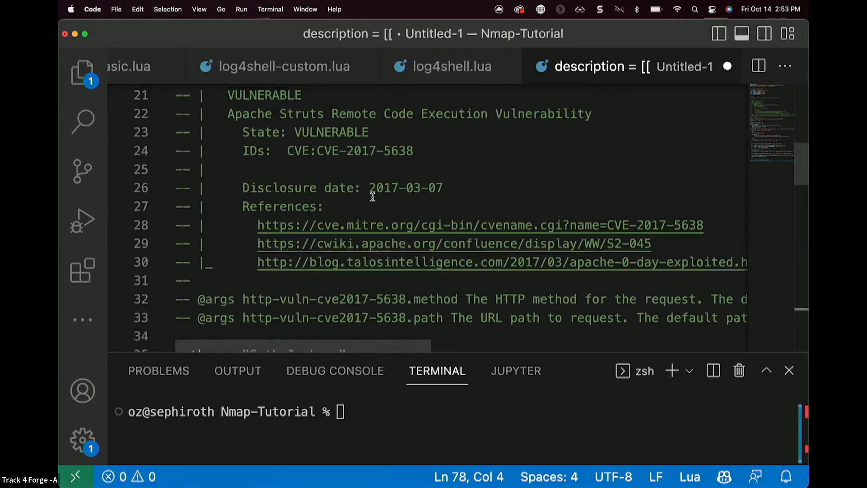
# Step: Glance at log4shell.lua, then scroll through log4shell-custom.lua's description and libraries
pyautogui.click(451, 66)
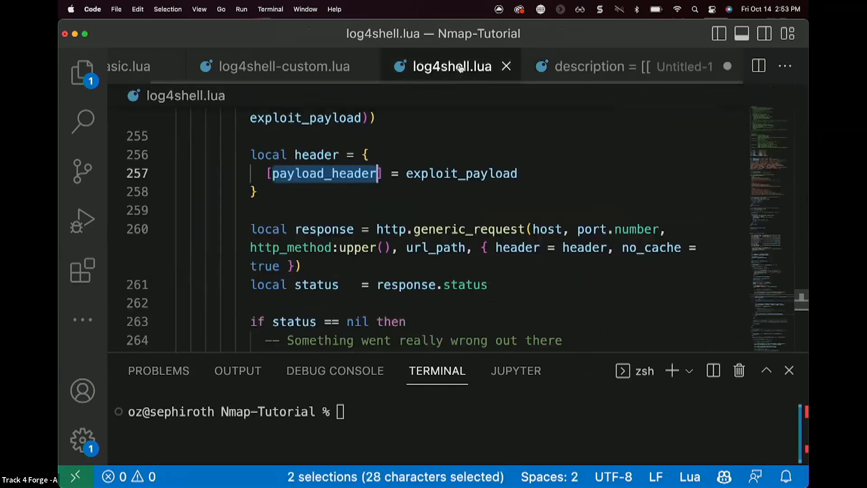
pyautogui.click(283, 66)
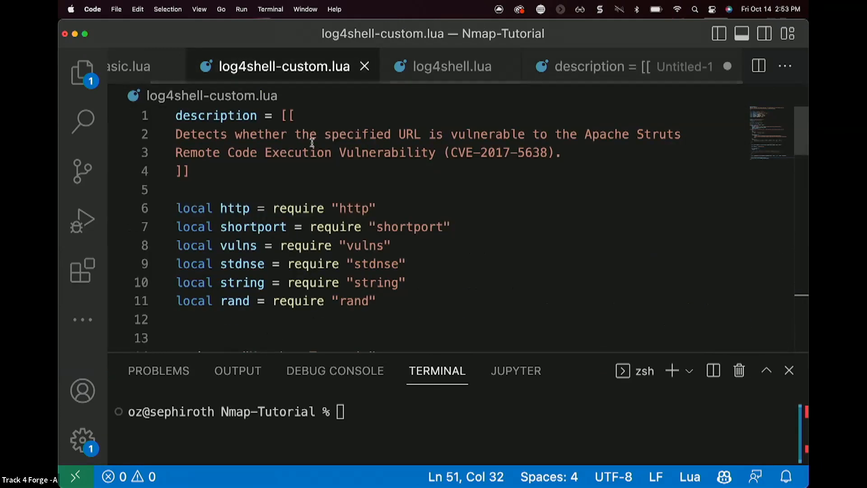
pyautogui.moveTo(382, 332)
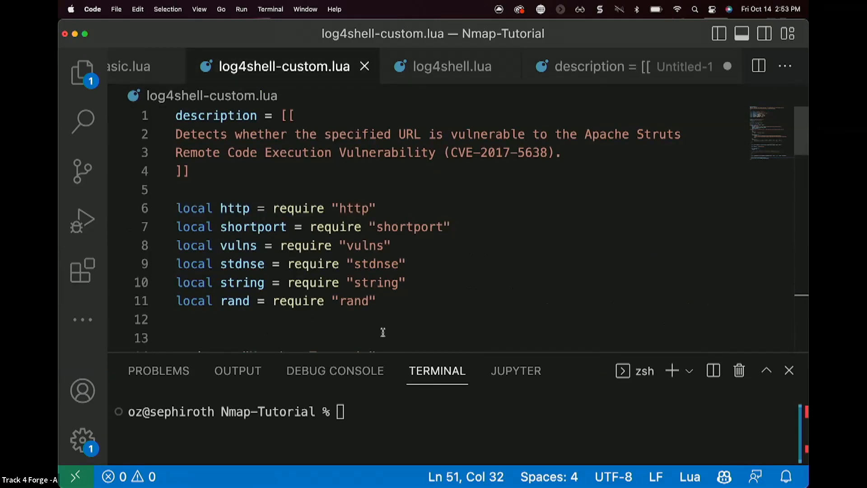
pyautogui.moveTo(366, 237)
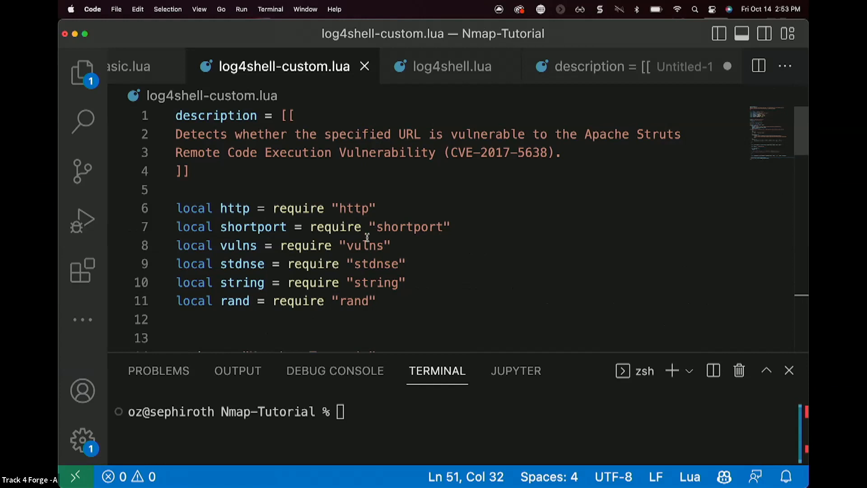
pyautogui.scroll(-3)
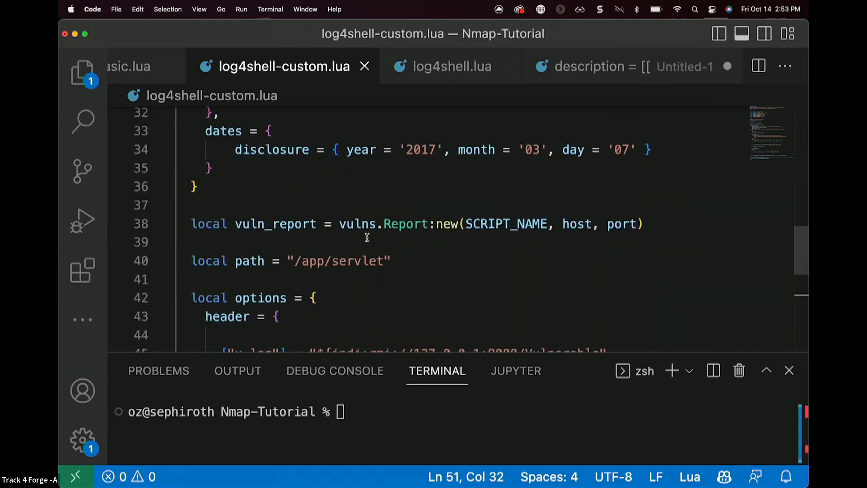
pyautogui.scroll(-3)
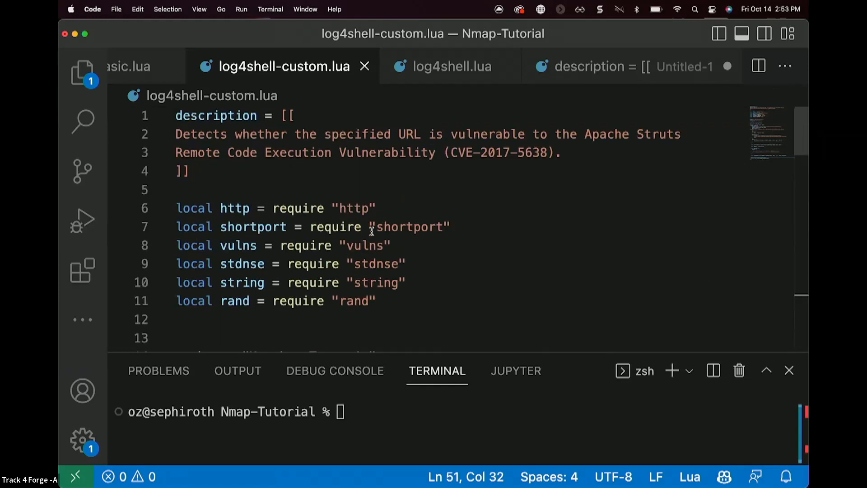
pyautogui.scroll(-3)
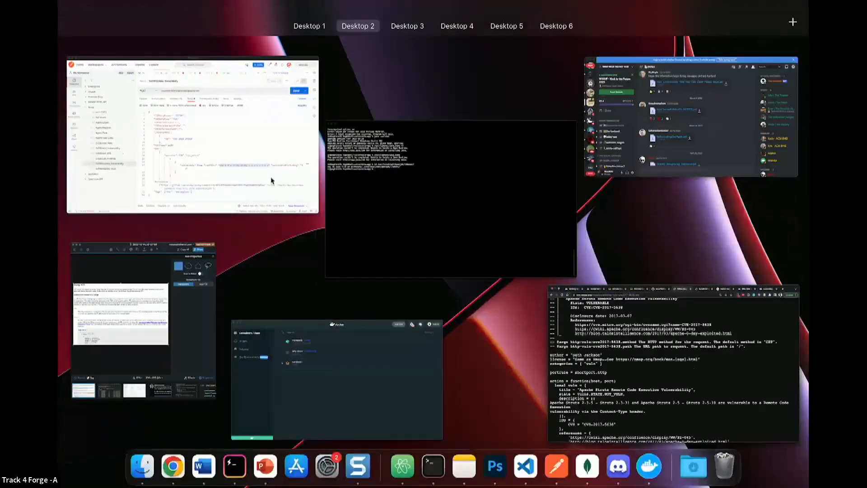
# Step: Switch to Desktop 4 and bring the Nmap-Tutorial VS Code window forward
pyautogui.click(457, 26)
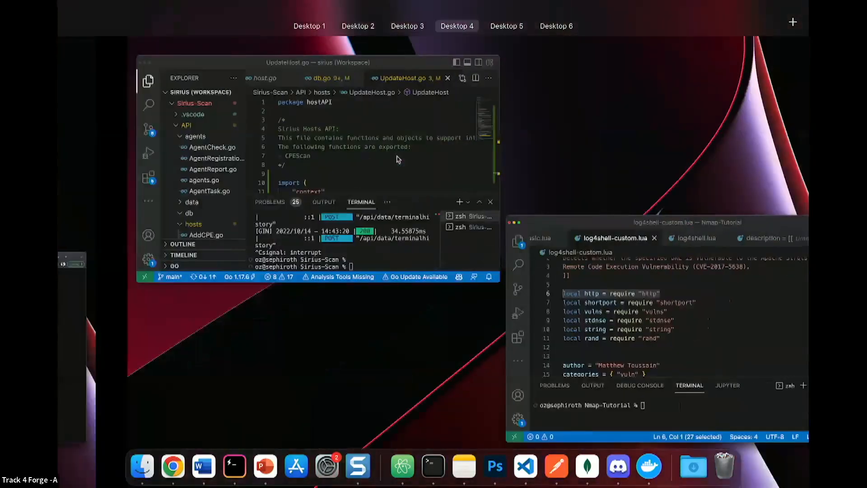
pyautogui.click(506, 25)
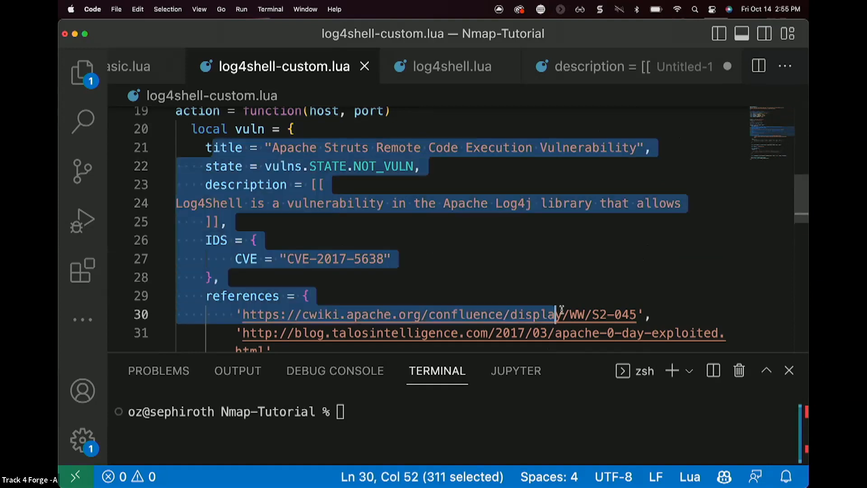
# Step: Select the vuln table references and the /app/servlet path string in log4shell-custom.lua
pyautogui.moveTo(556, 314); pyautogui.dragTo(643, 332)
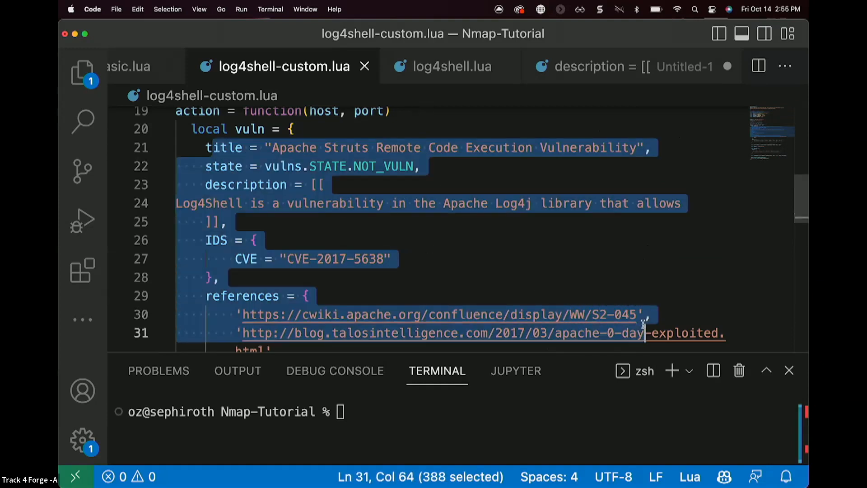
pyautogui.scroll(-3)
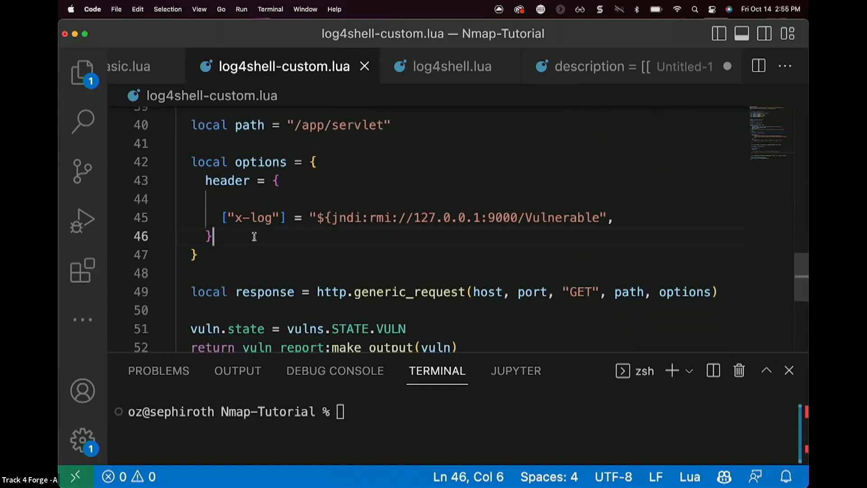
pyautogui.moveTo(213, 236); pyautogui.dragTo(182, 162)
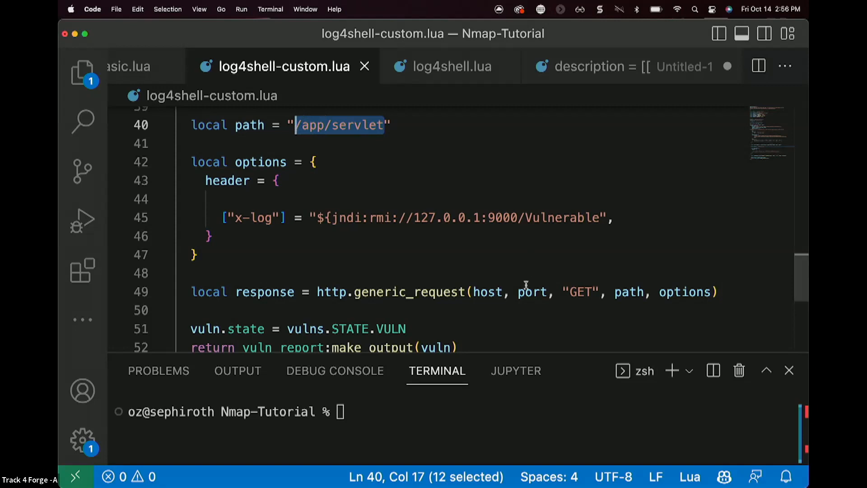
pyautogui.doubleClick(581, 292)
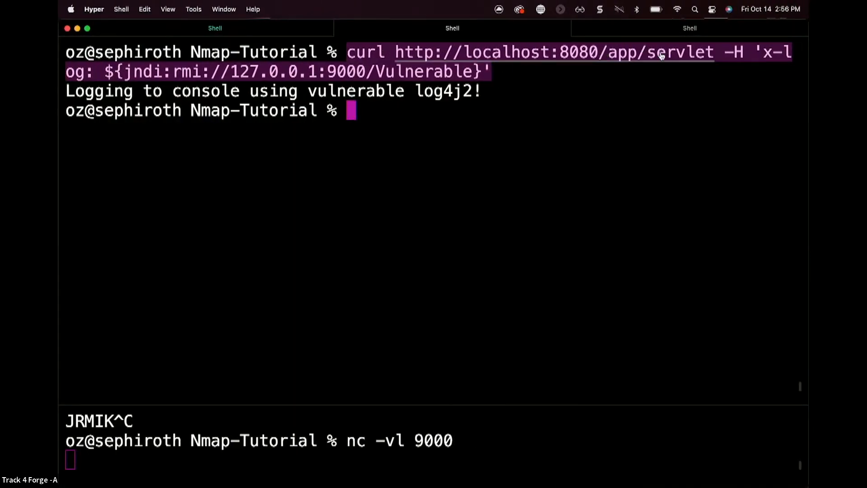
pyautogui.moveTo(519, 86)
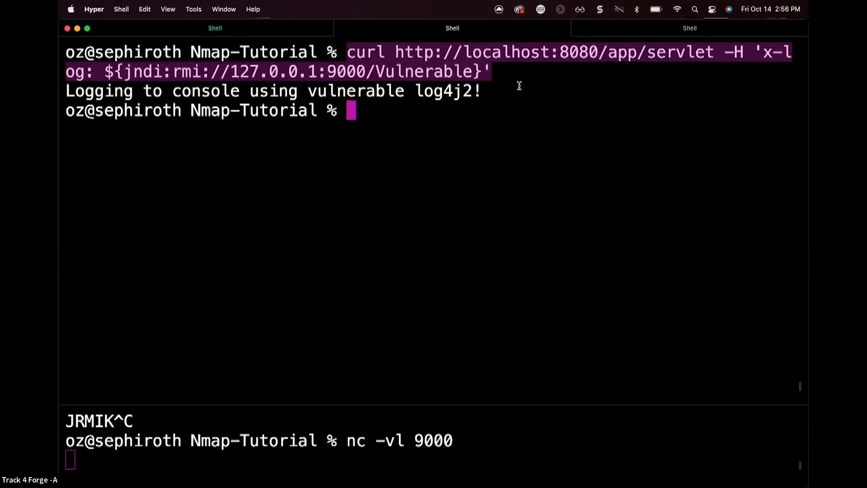
pyautogui.moveTo(513, 92)
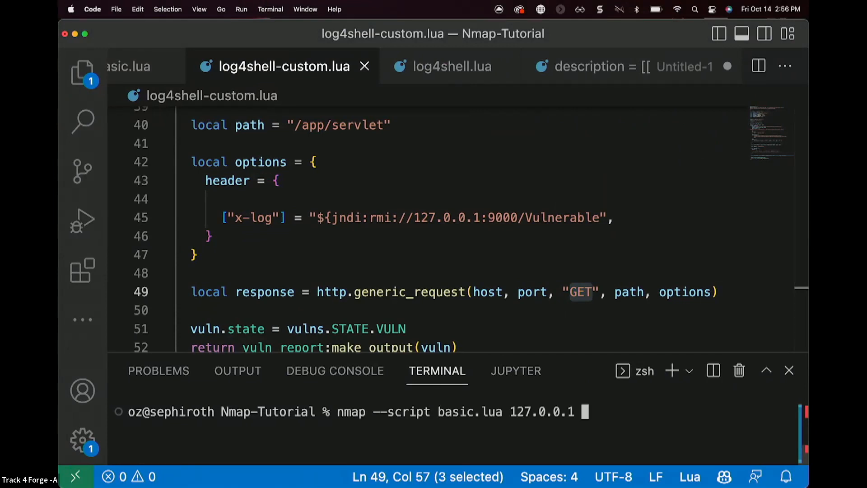
# Step: Run nmap --script log4shell-custom.lua 127.0.0.1 -p 8080 in the integrated terminal
pyautogui.press('Backspace')
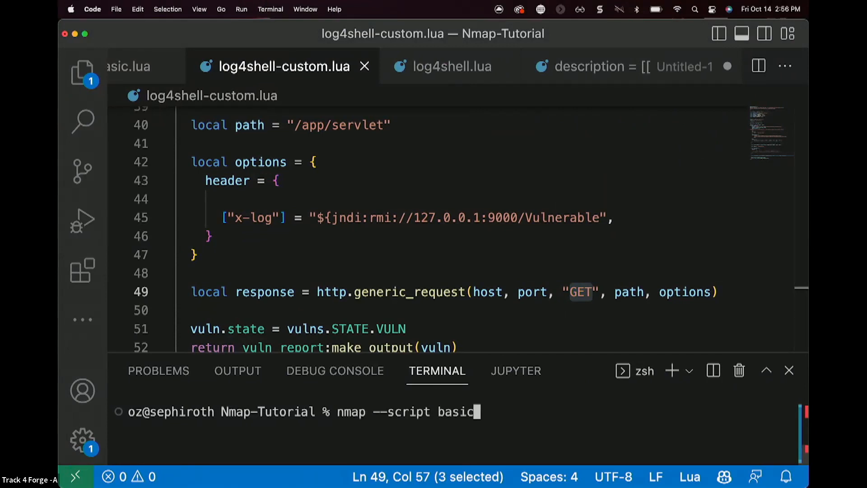
pyautogui.write('log')
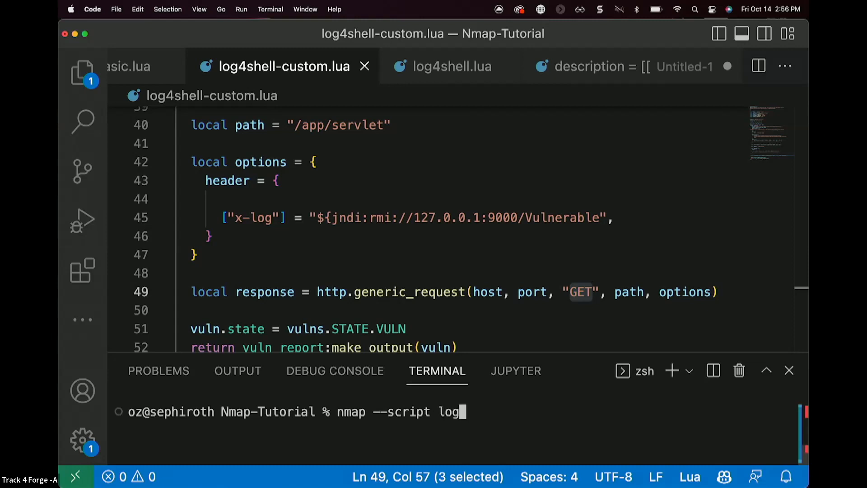
pyautogui.write('4shell-co')
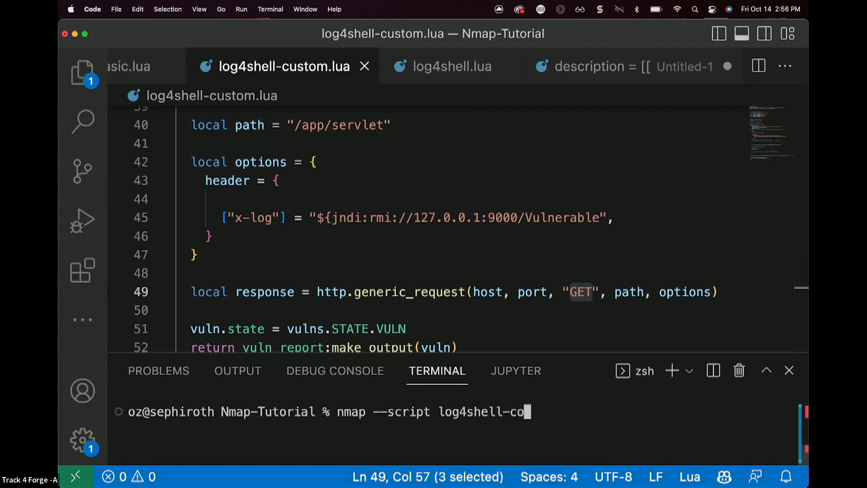
pyautogui.write('stom.lua')
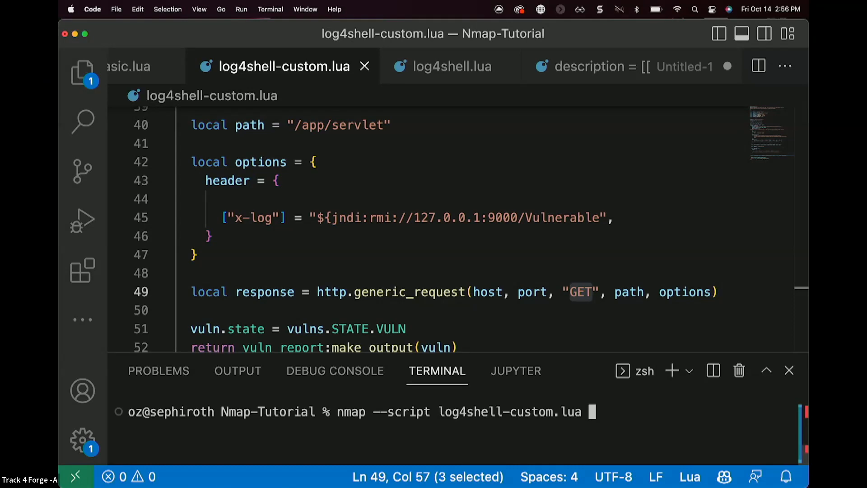
pyautogui.write('12')
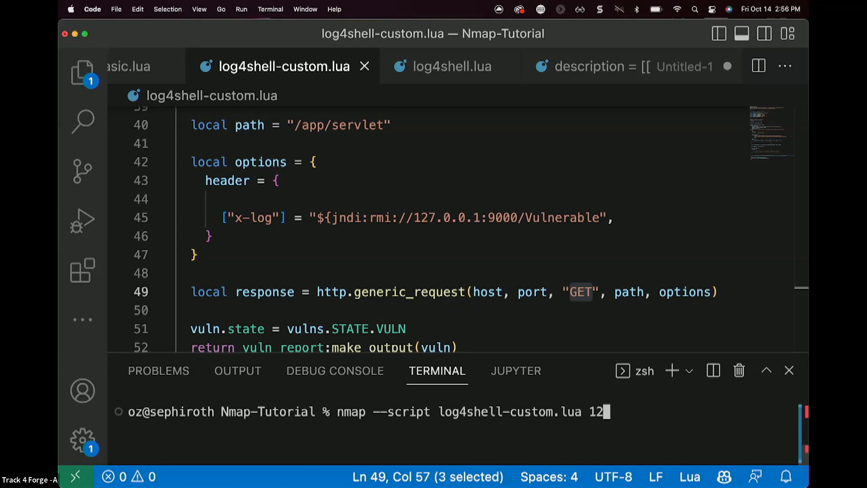
pyautogui.write('7.0.0')
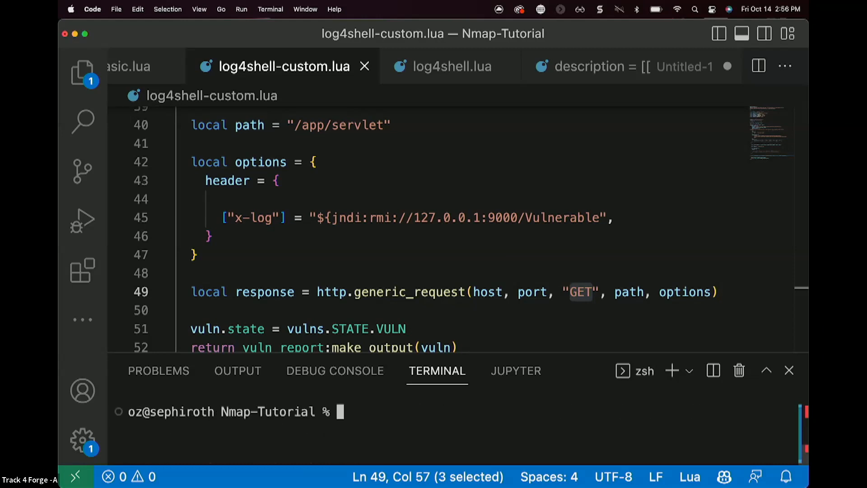
pyautogui.write('nmap --script log4shell-custom.lua 127.0.0.1 -p 80')
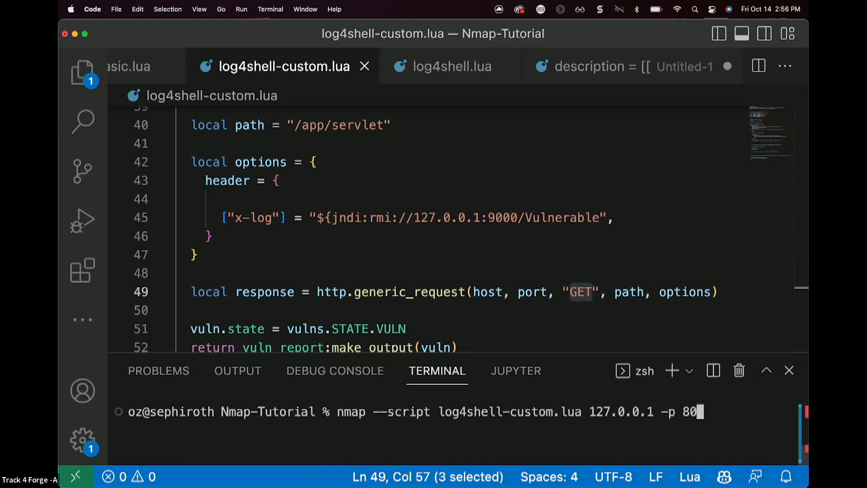
pyautogui.write('80')
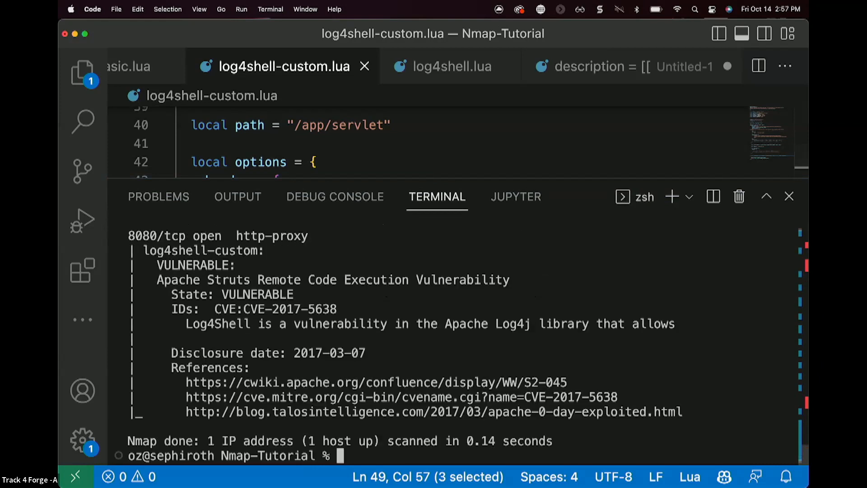
# Step: Enlarge the terminal panel and highlight the VULNERABLE CVE-2017-5638 section of the scan report
pyautogui.moveTo(157, 264); pyautogui.dragTo(683, 411)
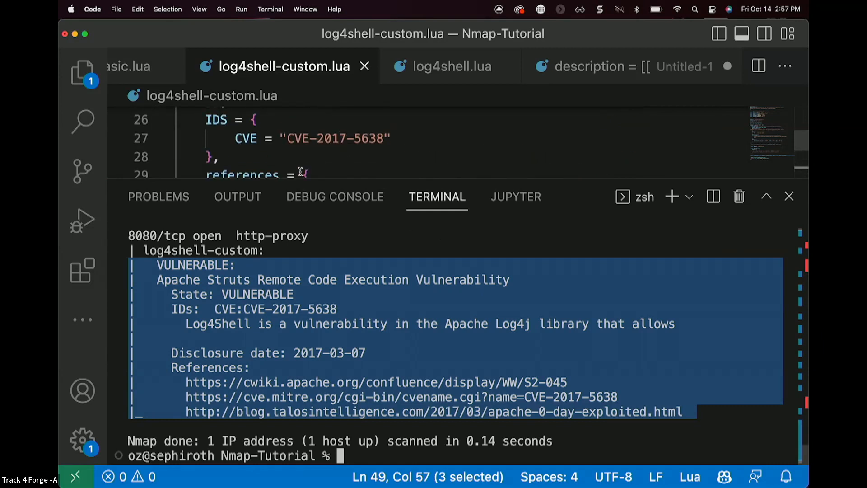
pyautogui.moveTo(433, 180); pyautogui.dragTo(433, 301)
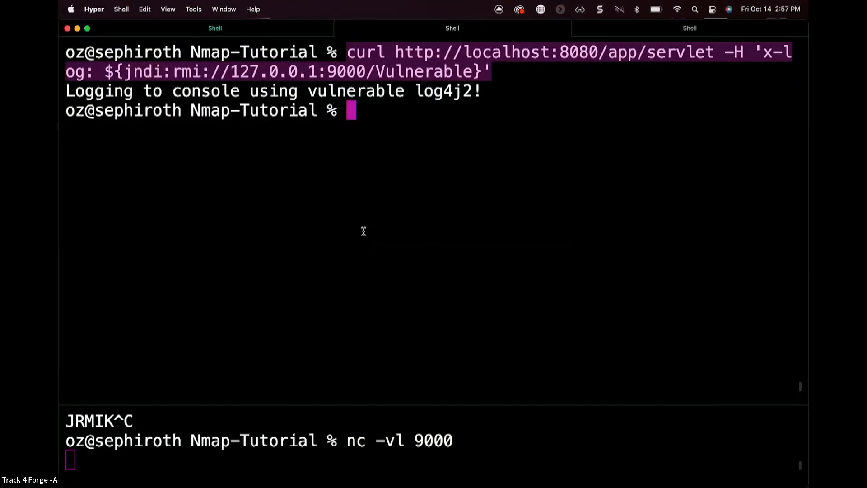
# Step: Clear the Hyper pane and enter the partial command 'nmap -T4 --script vuln 127.'
pyautogui.write('cle')
pyautogui.write('nmap')
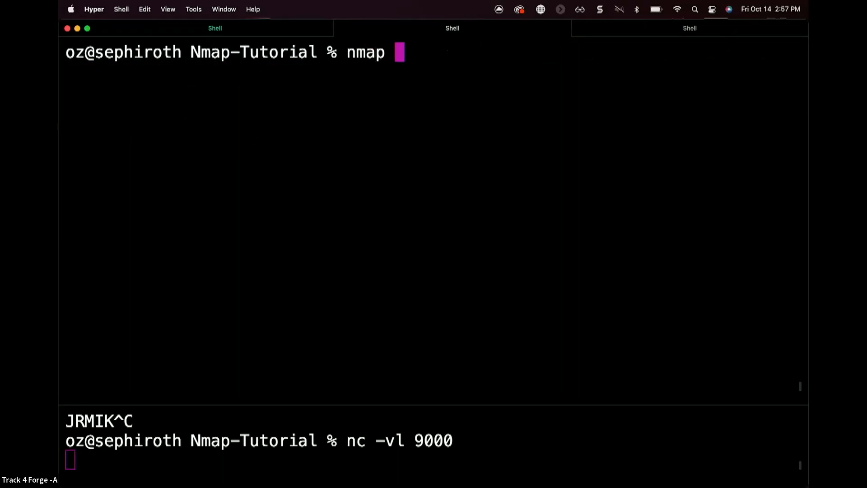
pyautogui.write('-T4')
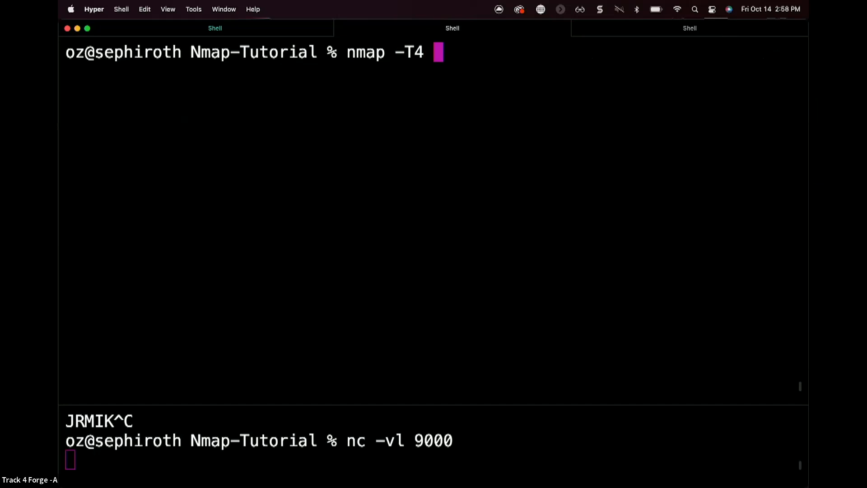
pyautogui.write('--scp')
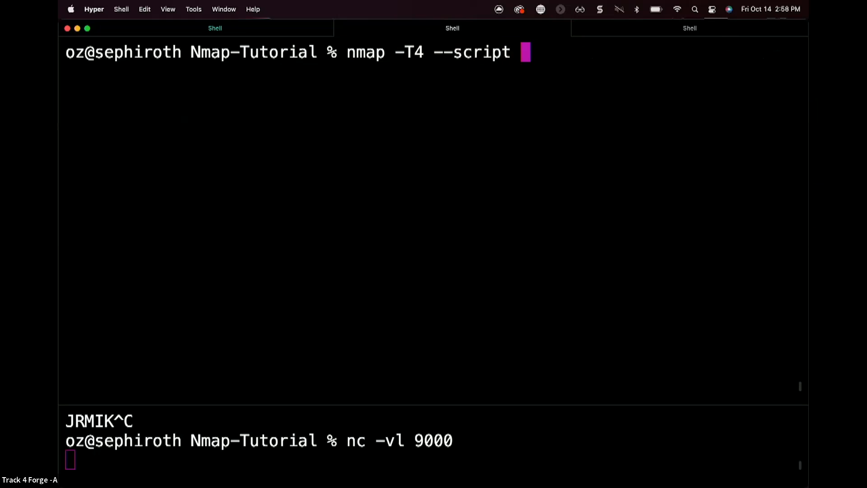
pyautogui.write('vul')
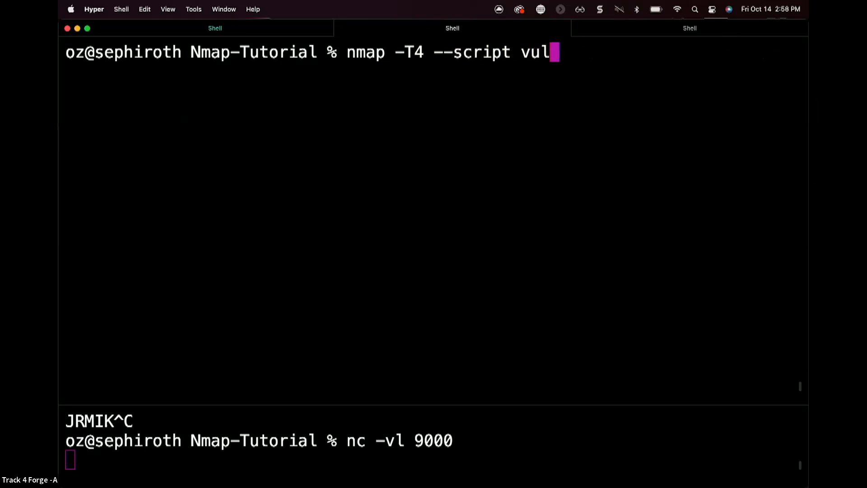
pyautogui.write('n')
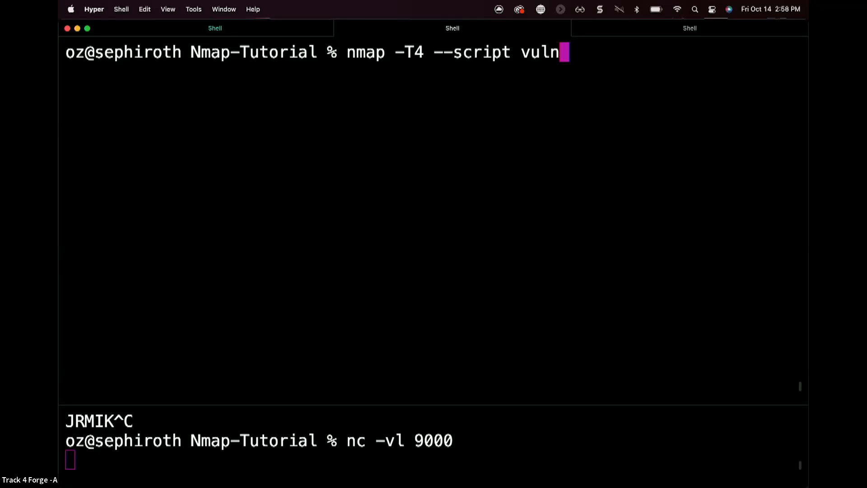
pyautogui.write('" "')
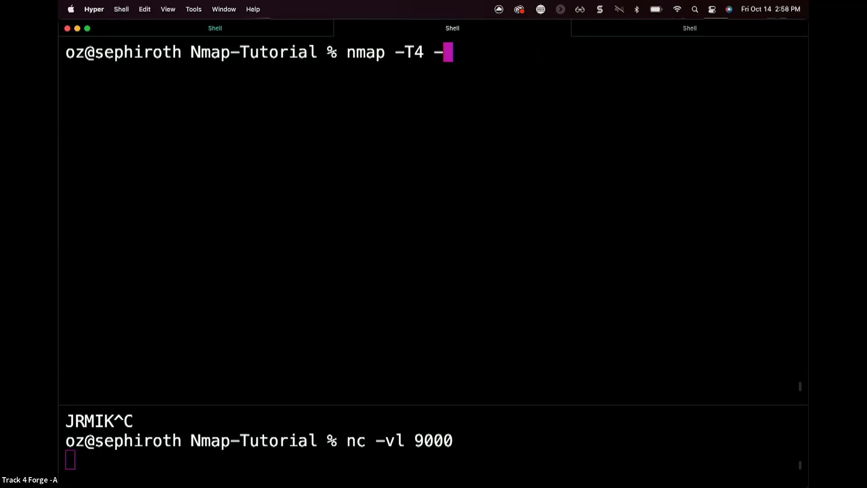
pyautogui.write('sC')
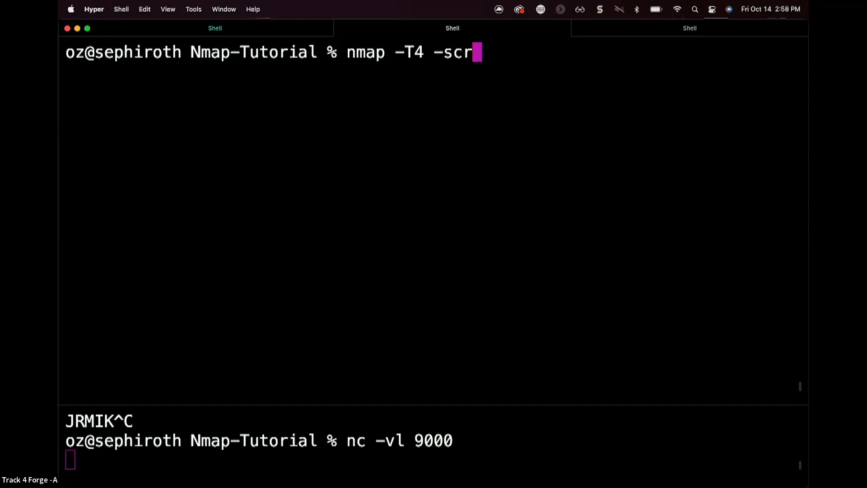
pyautogui.write('ipt vu')
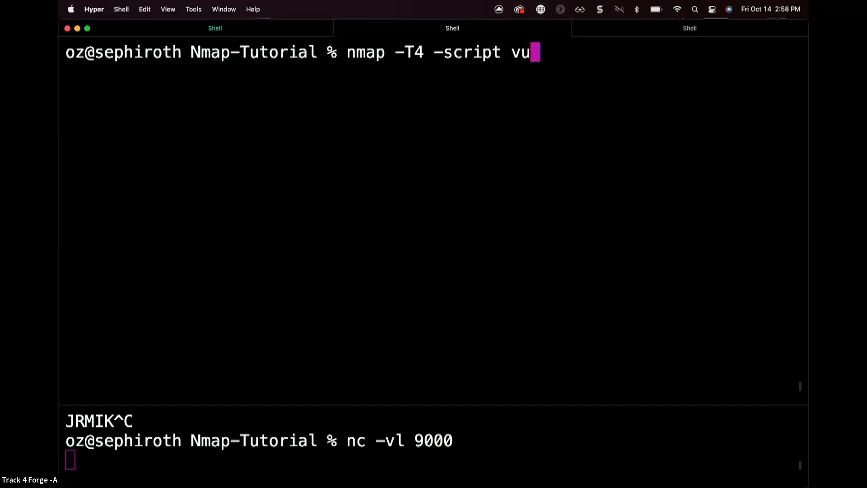
pyautogui.write('ln')
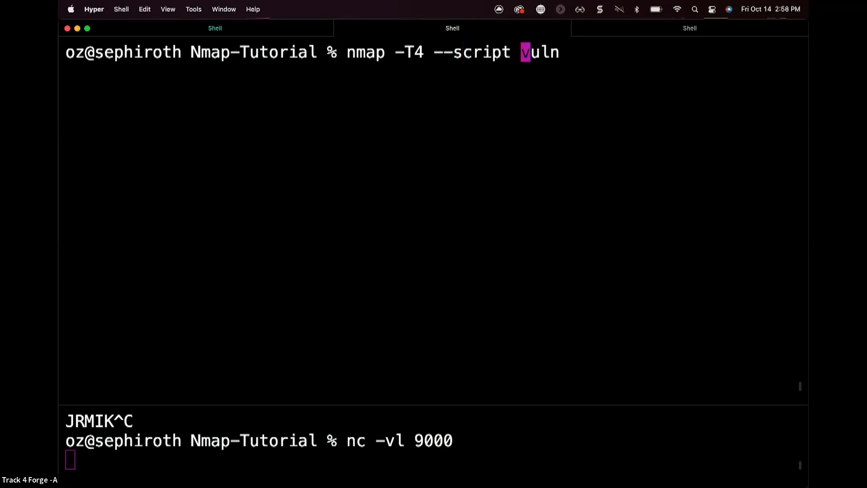
pyautogui.write('127.')
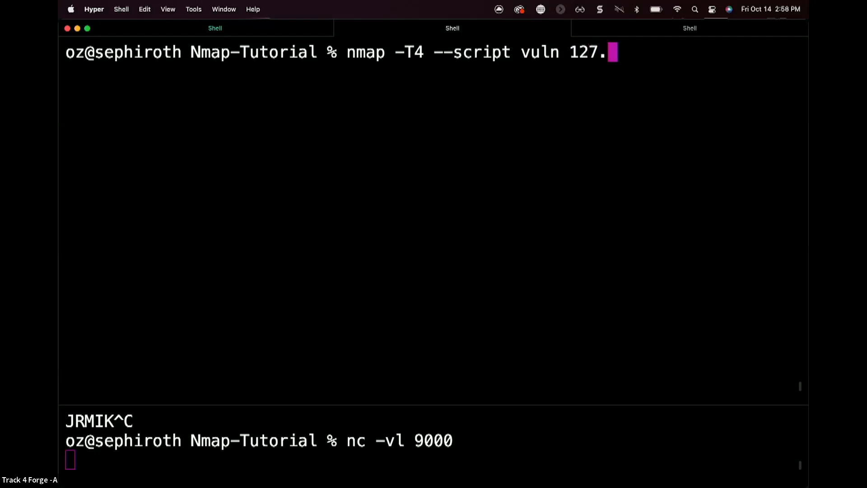